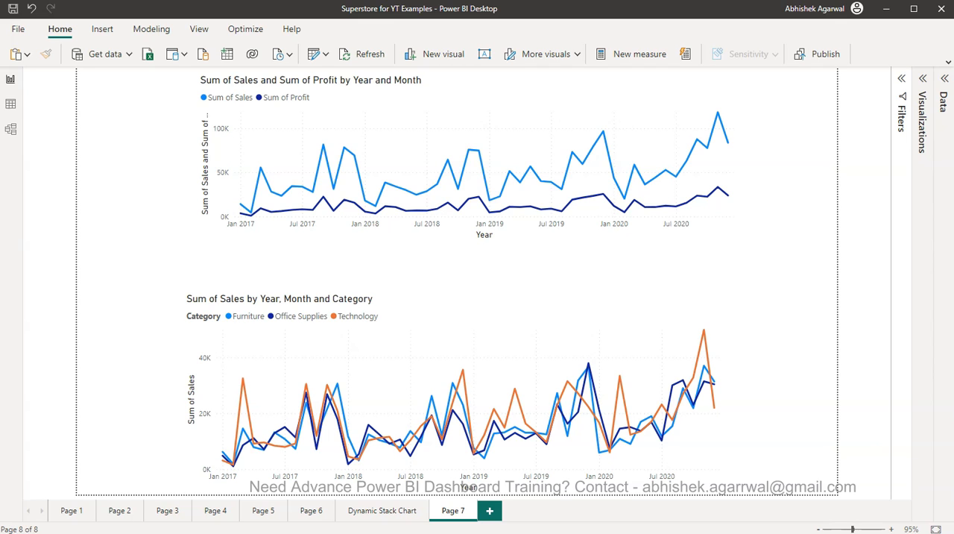
mouse_move(788, 165)
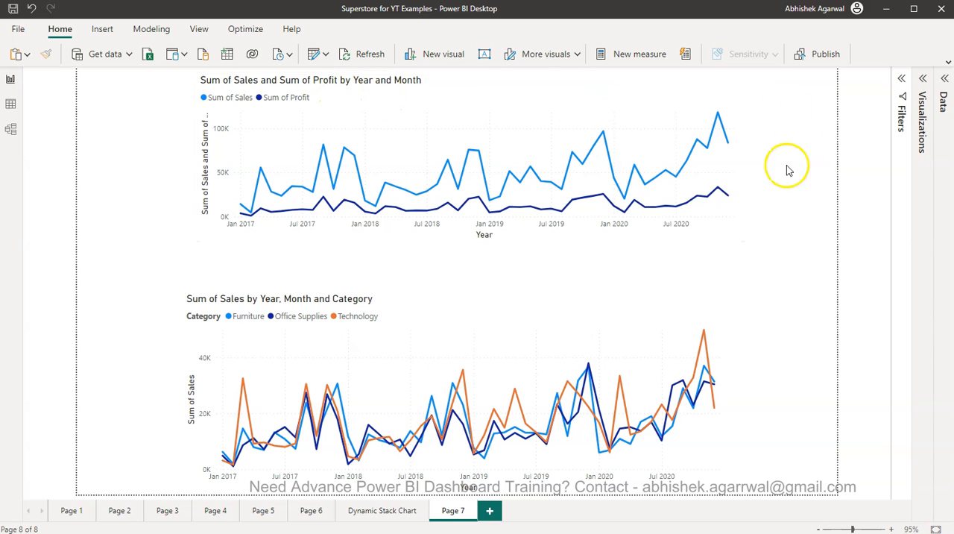
mouse_move(698, 349)
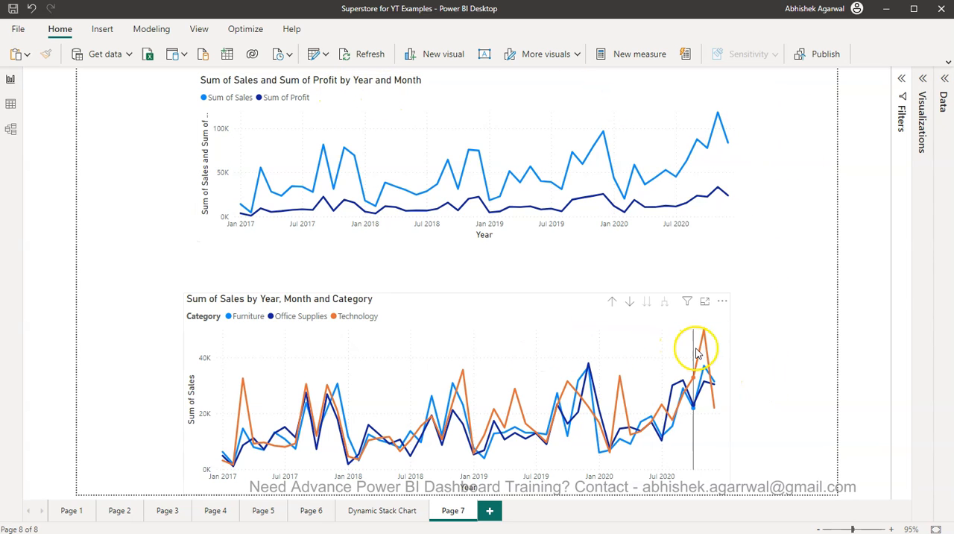
mouse_move(718, 119)
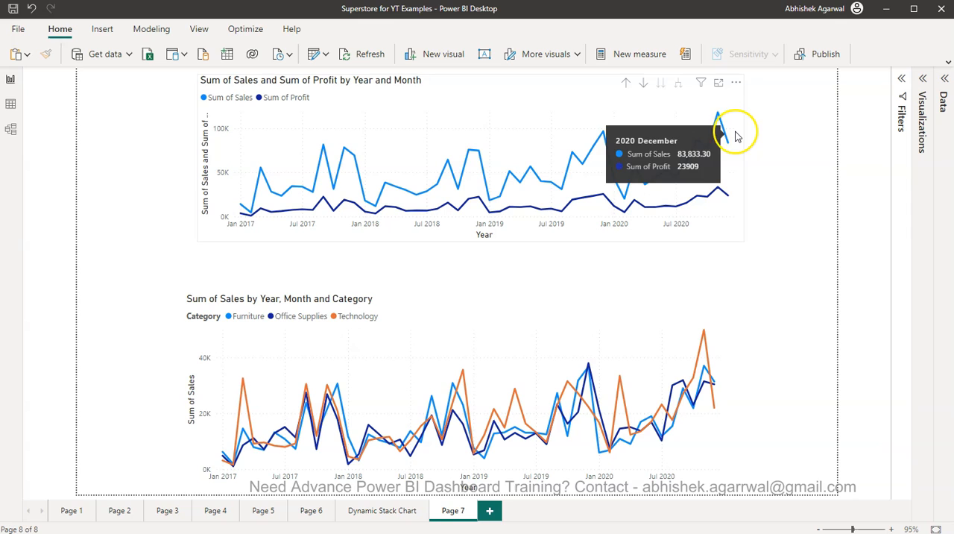
mouse_move(738, 128)
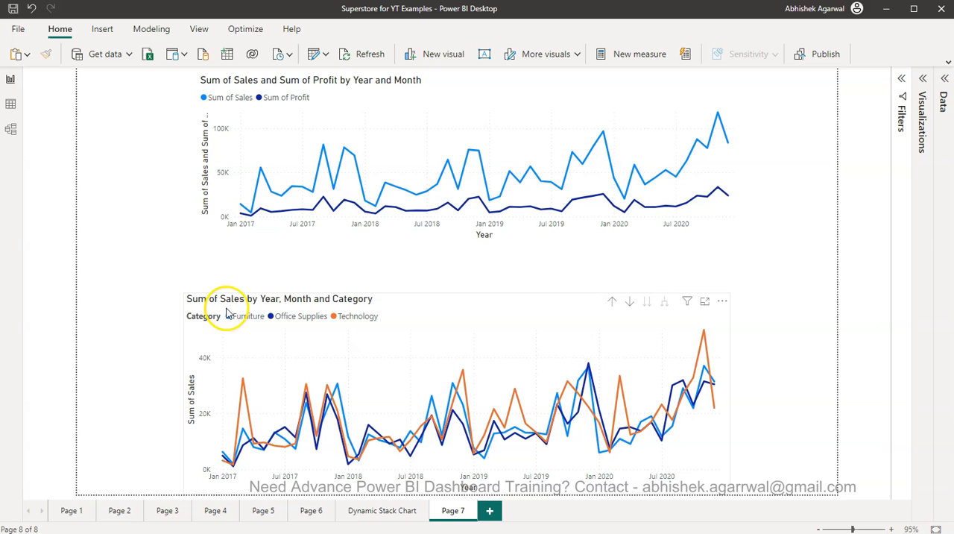
mouse_move(325, 391)
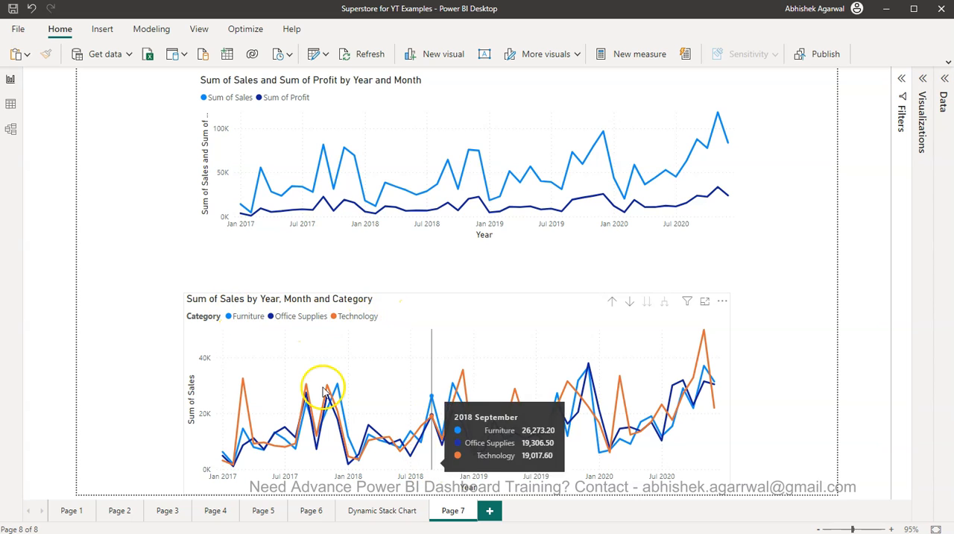
mouse_move(340, 325)
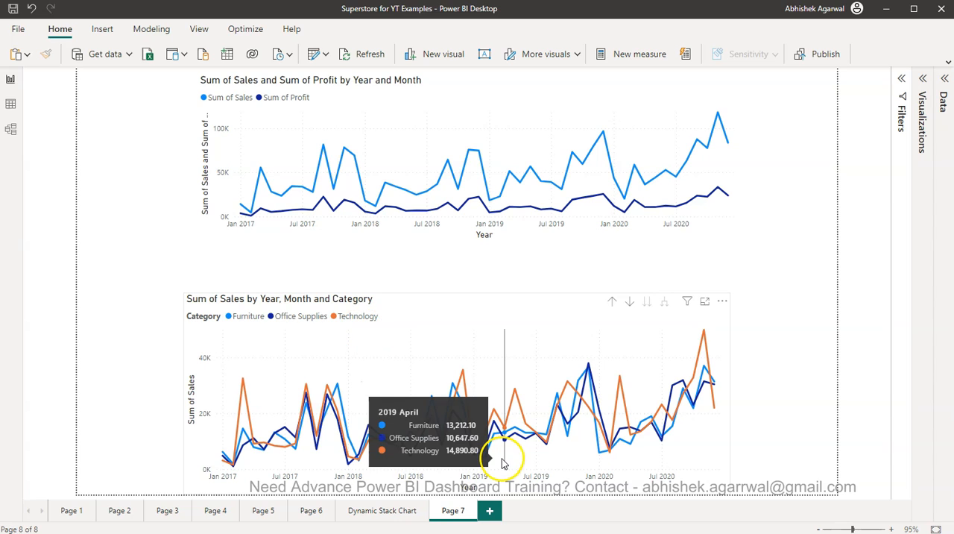
mouse_move(741, 320)
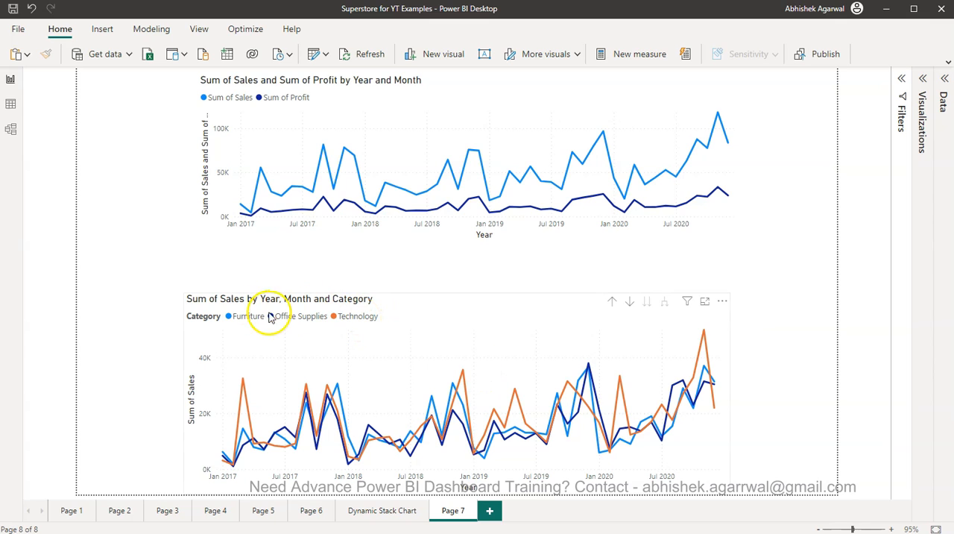
mouse_move(442, 453)
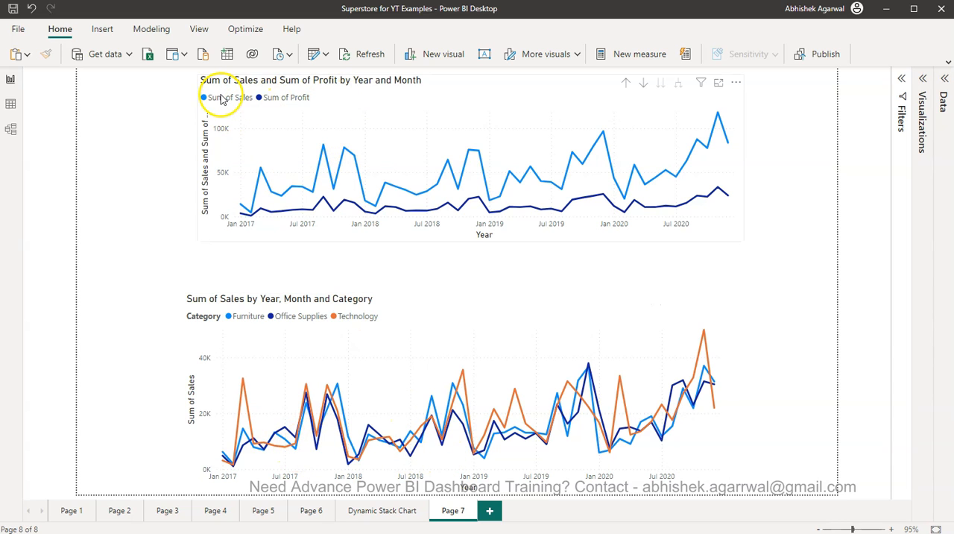
mouse_move(340, 110)
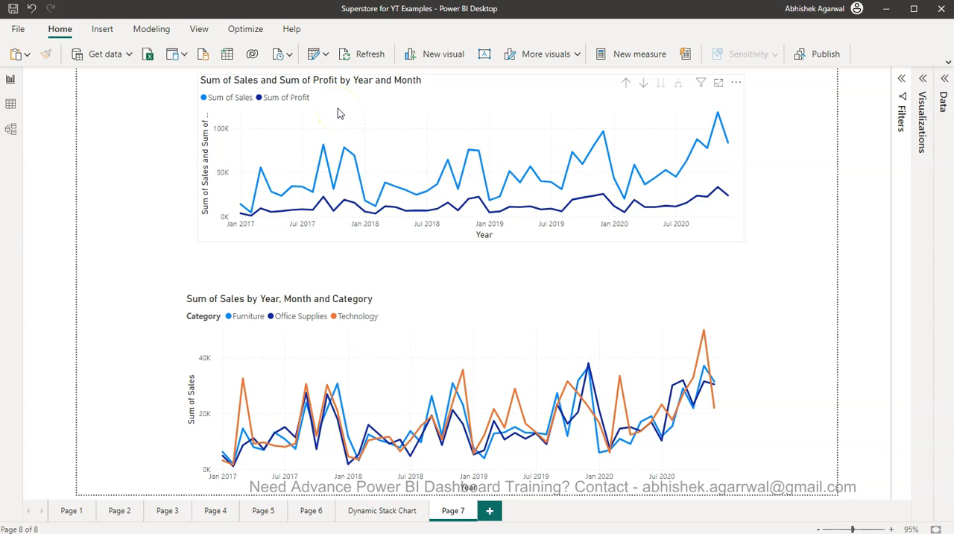
mouse_move(511, 373)
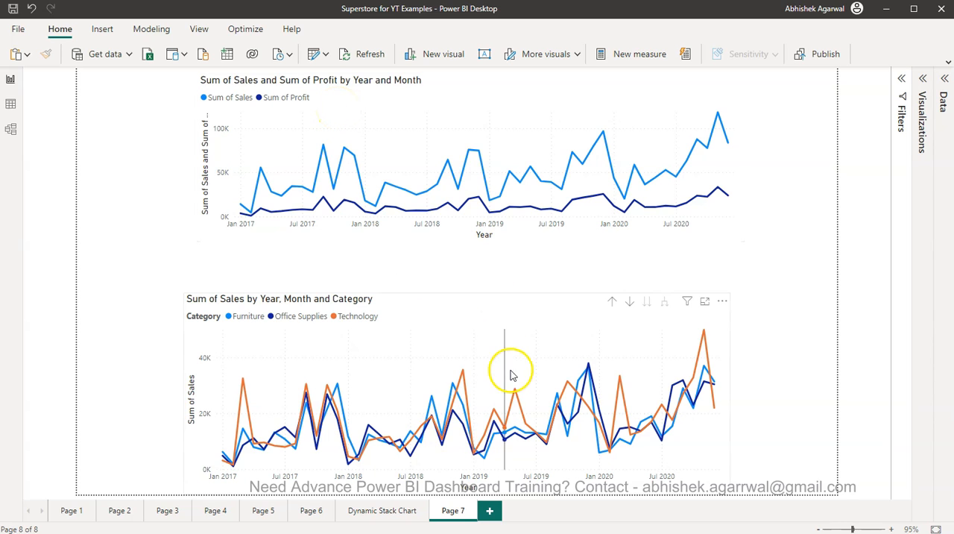
mouse_move(559, 358)
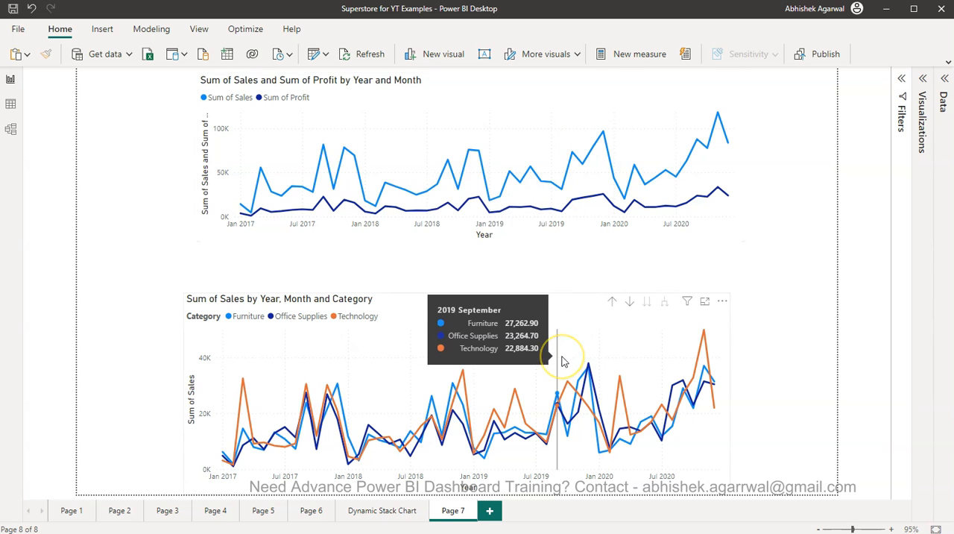
mouse_move(386, 186)
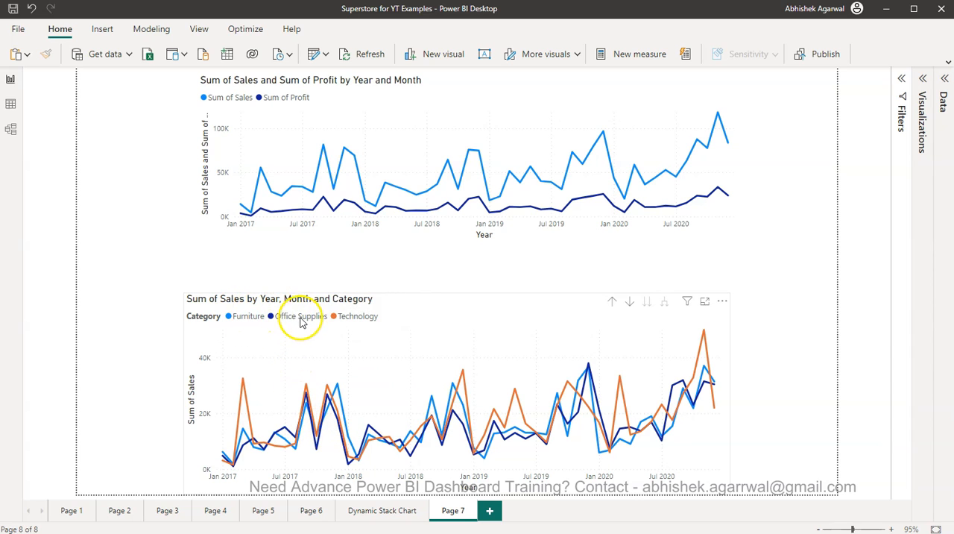
mouse_move(365, 319)
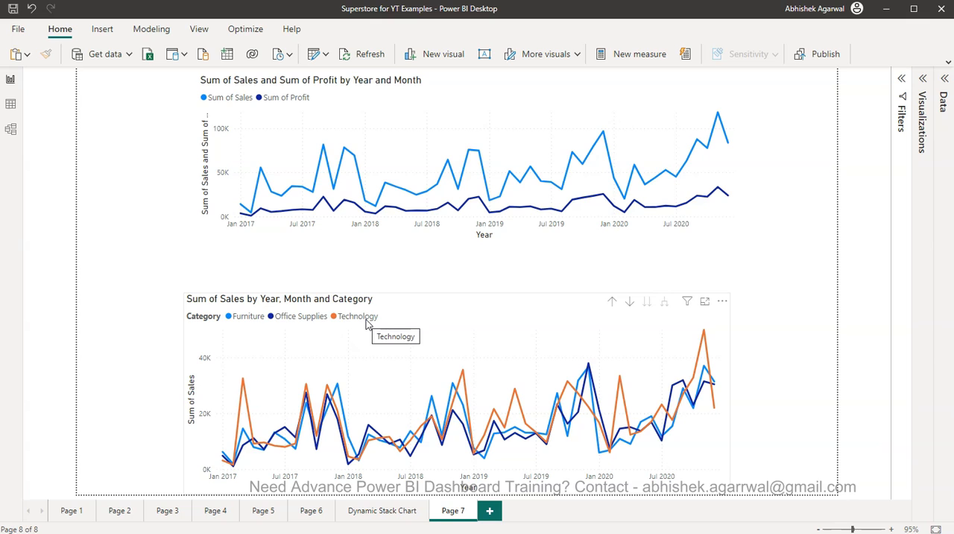
mouse_move(824, 277)
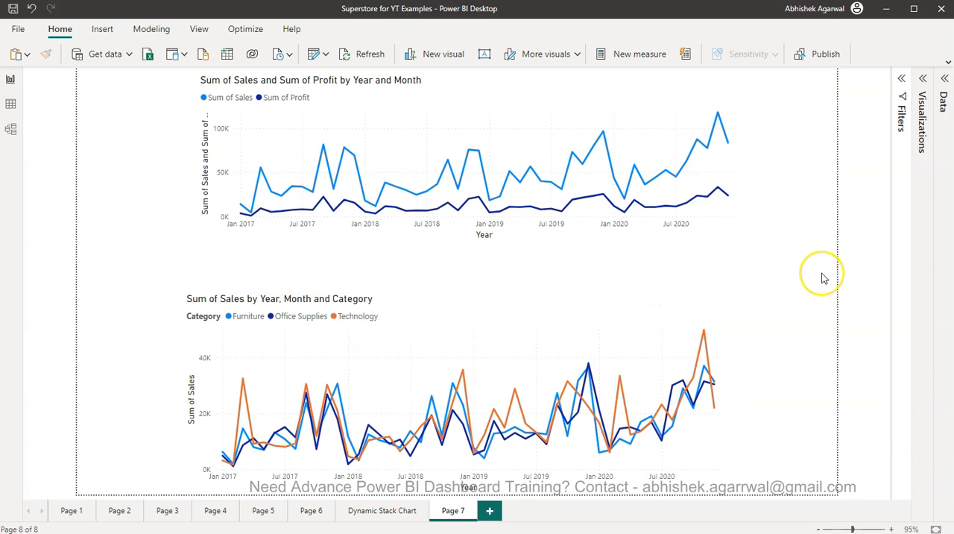
mouse_move(824, 278)
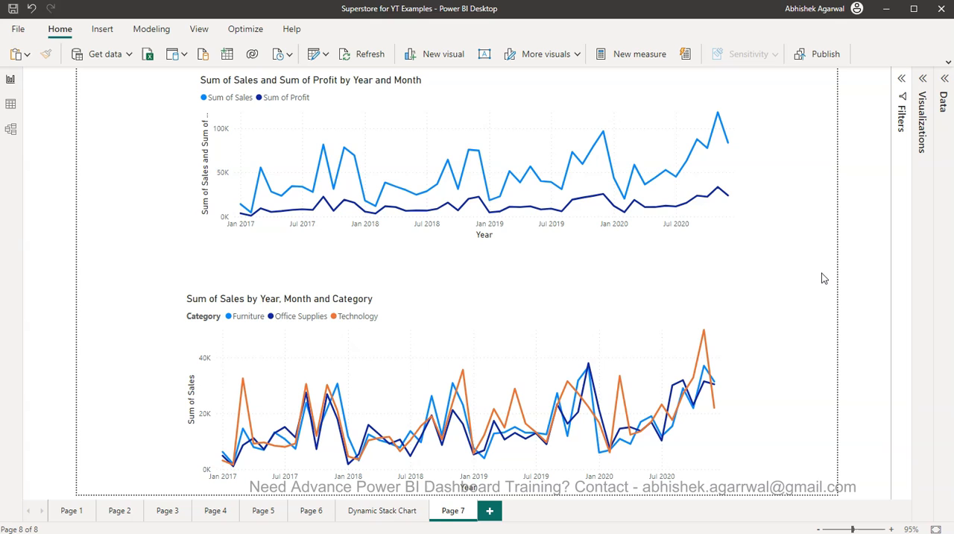
mouse_move(841, 331)
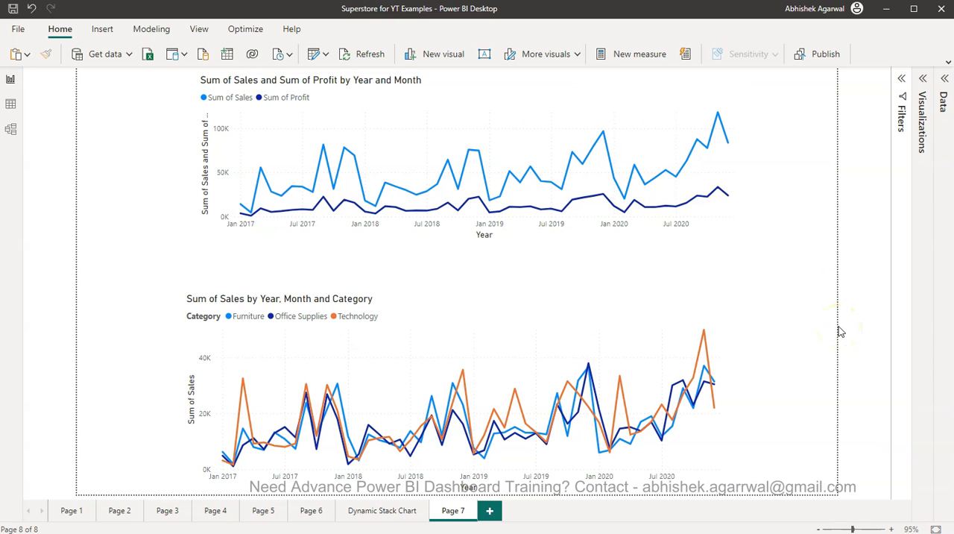
mouse_move(808, 310)
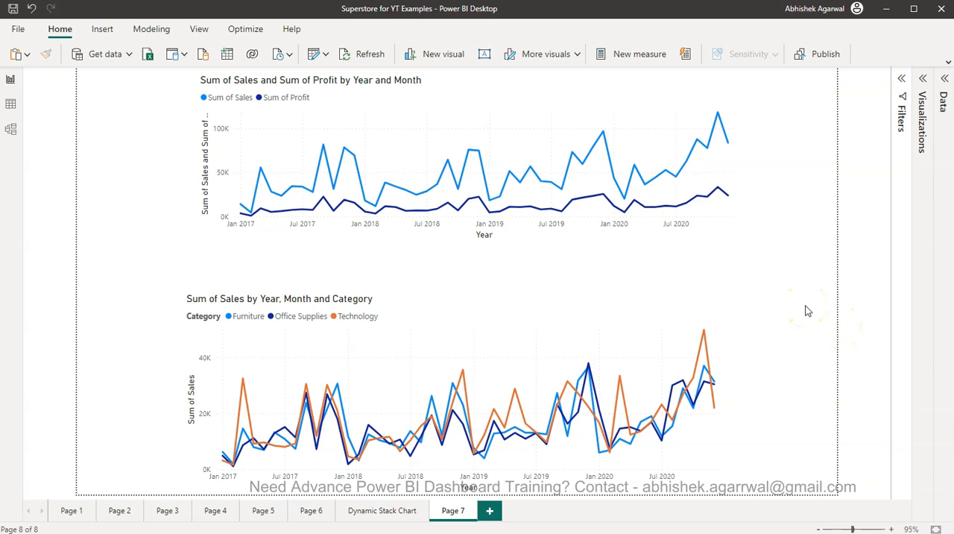
mouse_move(718, 284)
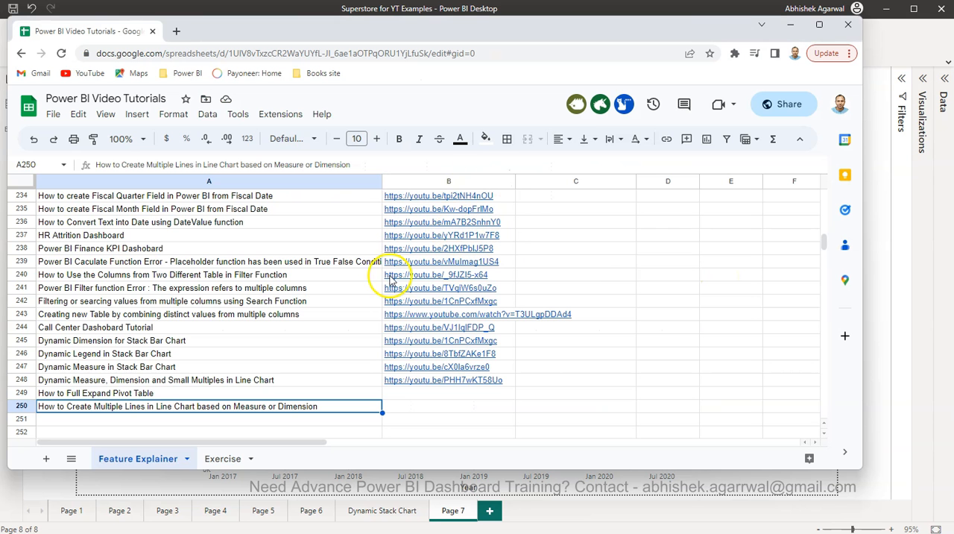
mouse_move(613, 104)
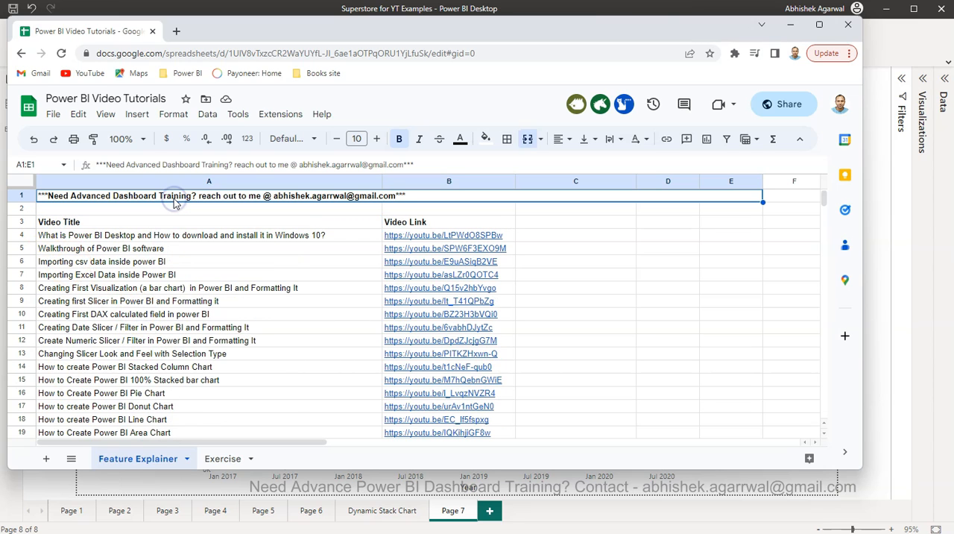
mouse_move(257, 269)
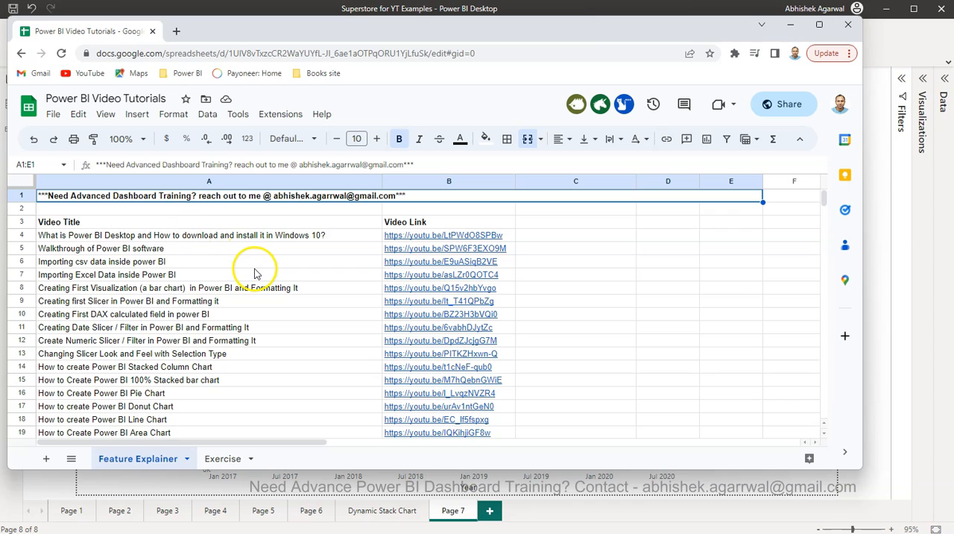
mouse_move(206, 240)
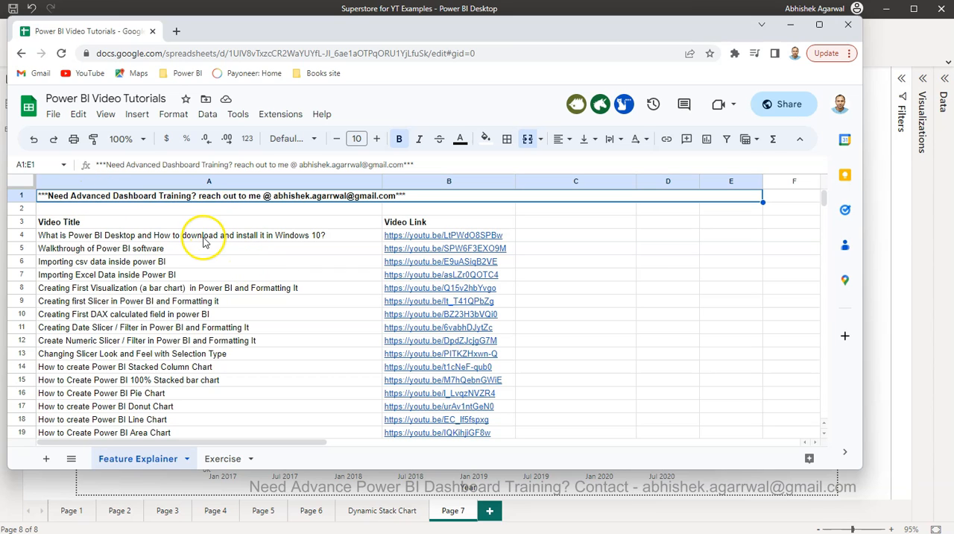
mouse_move(270, 240)
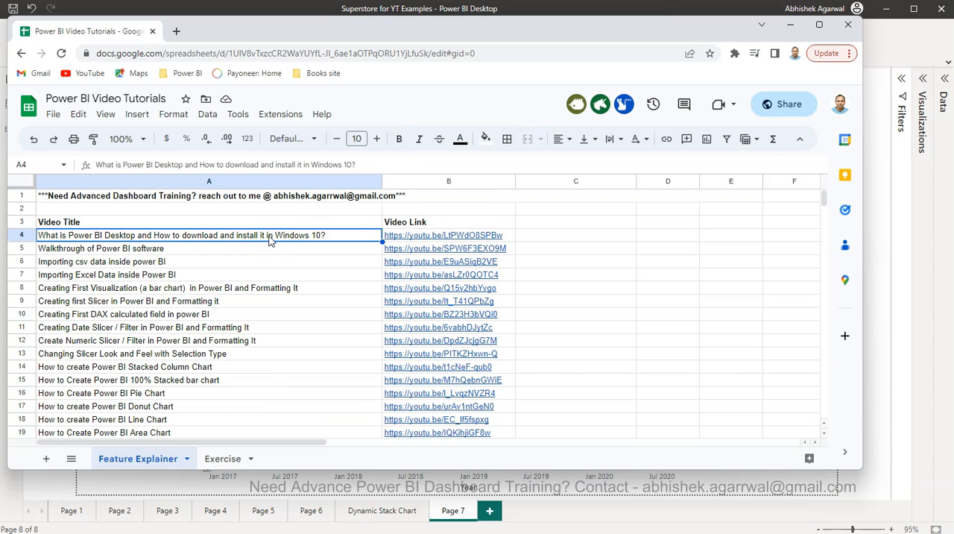
- Remove both line charts from Page 7, leaving an empty report canvas
scroll(down, 3)
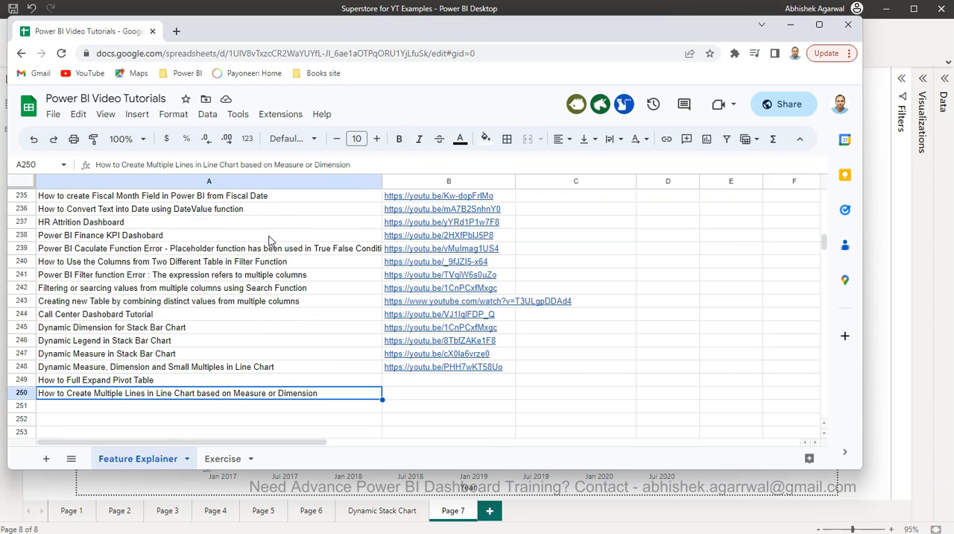
mouse_move(219, 407)
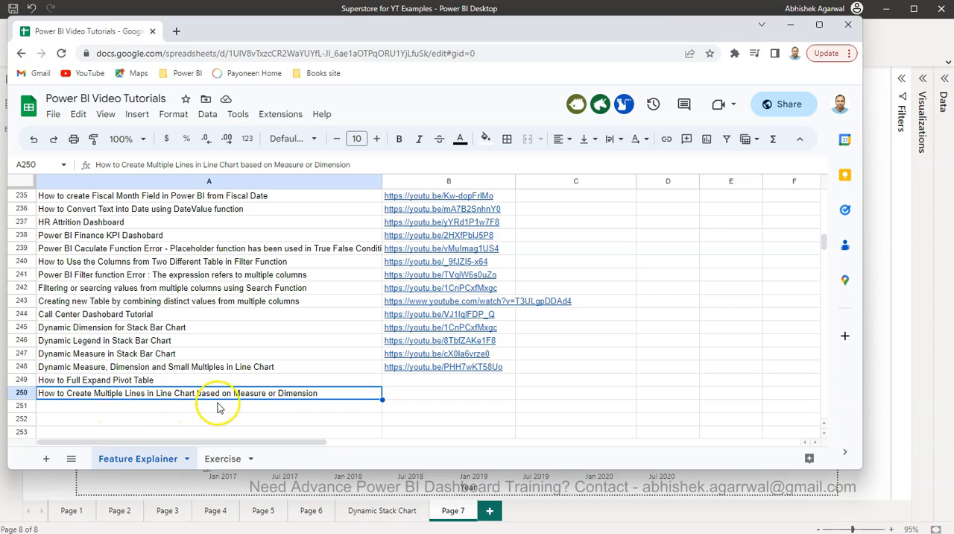
mouse_move(397, 406)
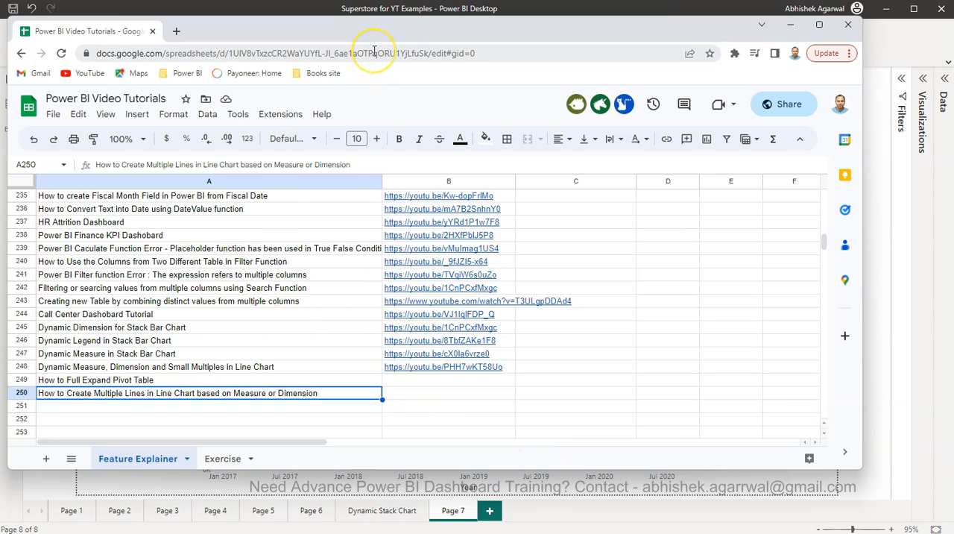
mouse_move(910, 240)
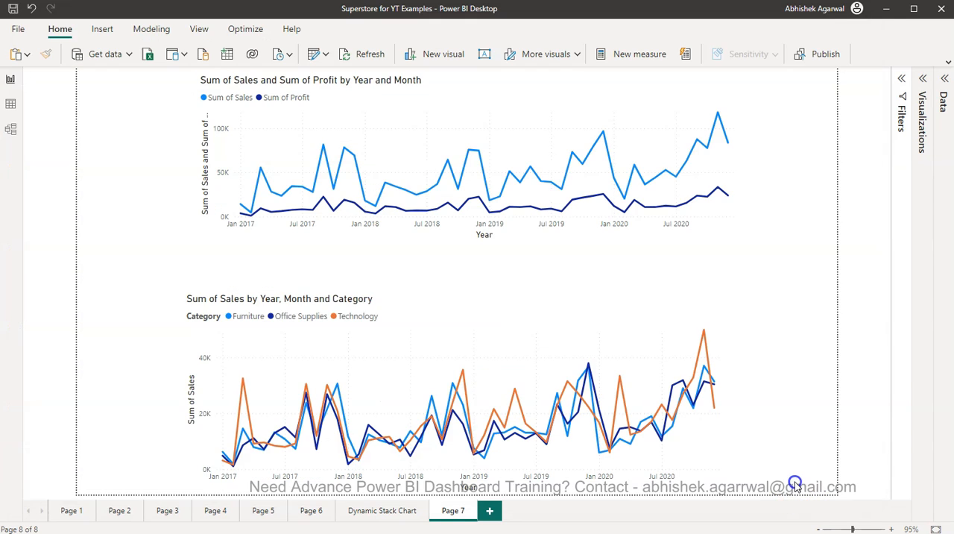
mouse_move(796, 486)
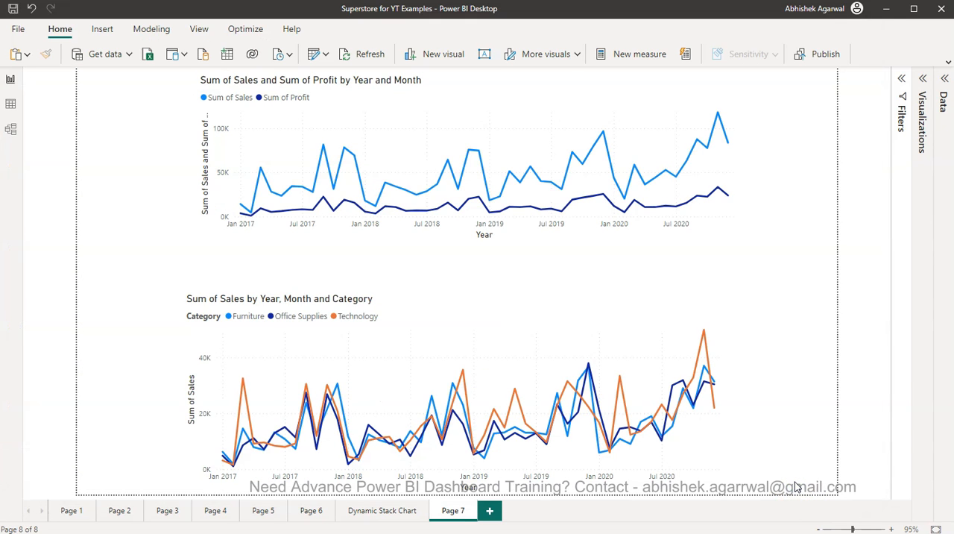
mouse_move(621, 288)
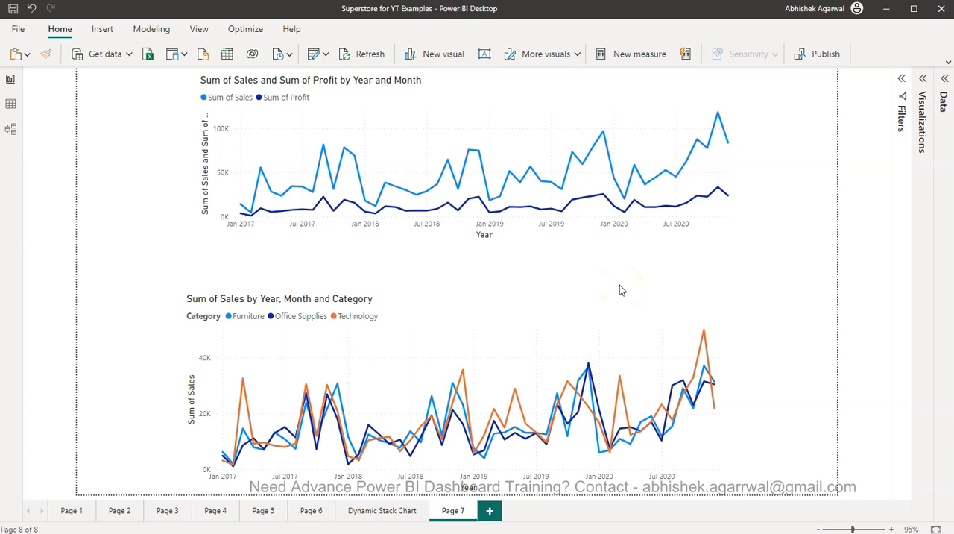
mouse_move(739, 107)
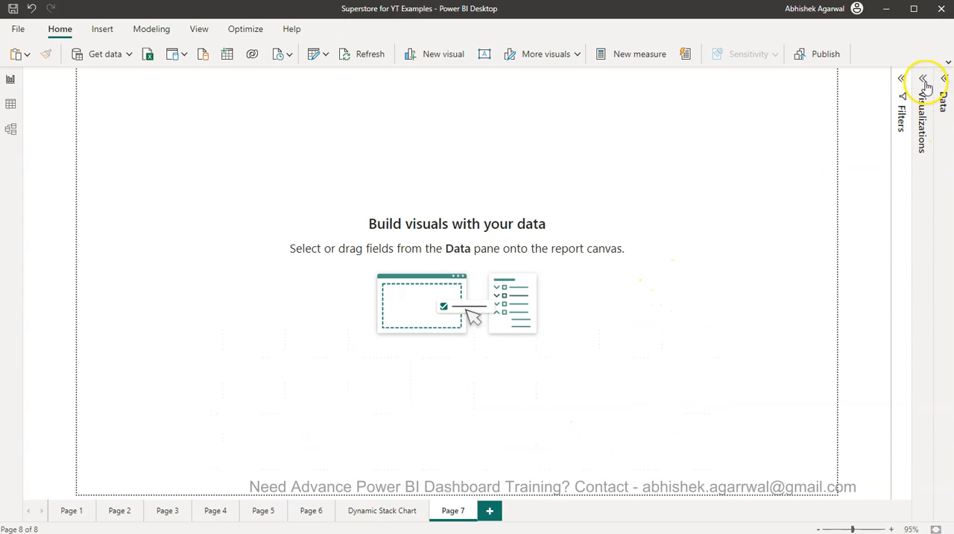
- Put Order Month on the new line chart's x-axis, keeping only Year and Month levels
click(924, 78)
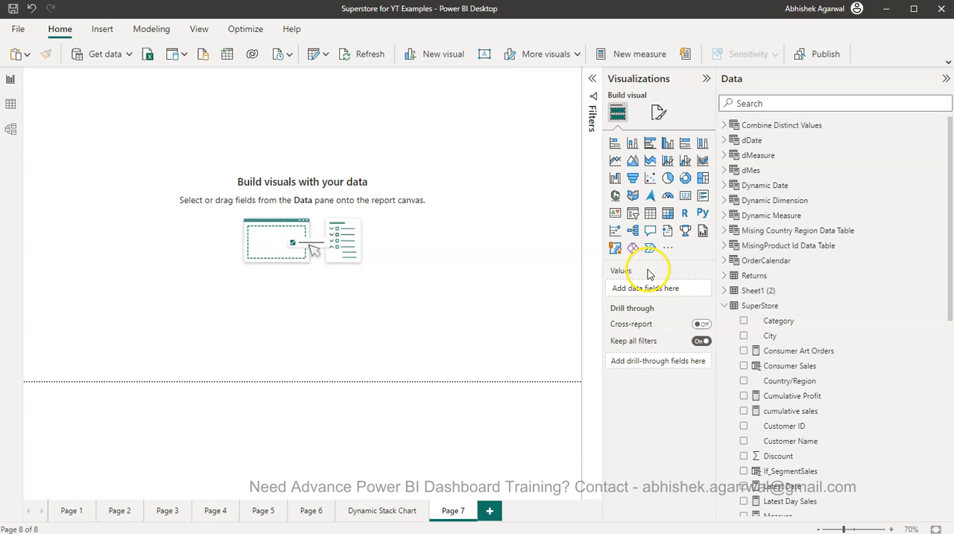
click(614, 161)
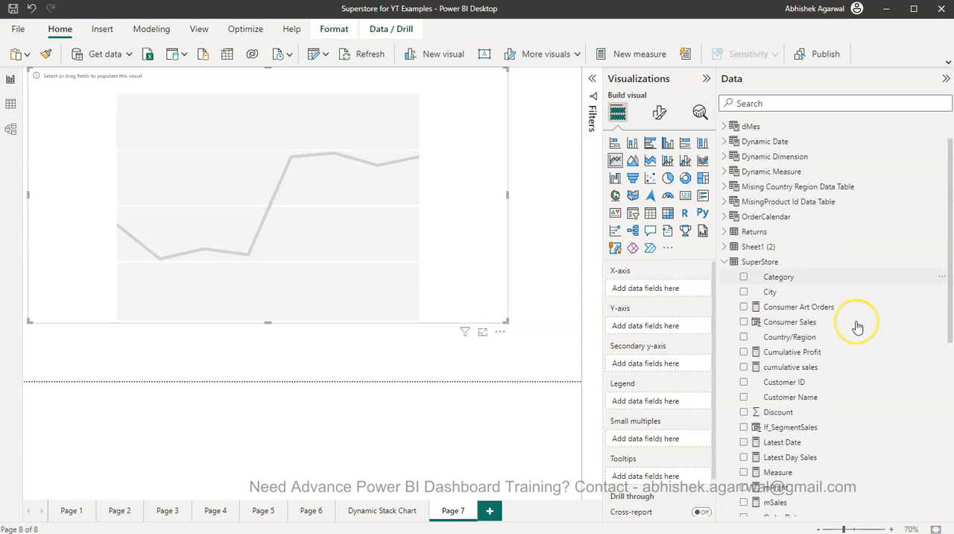
scroll(down, 3)
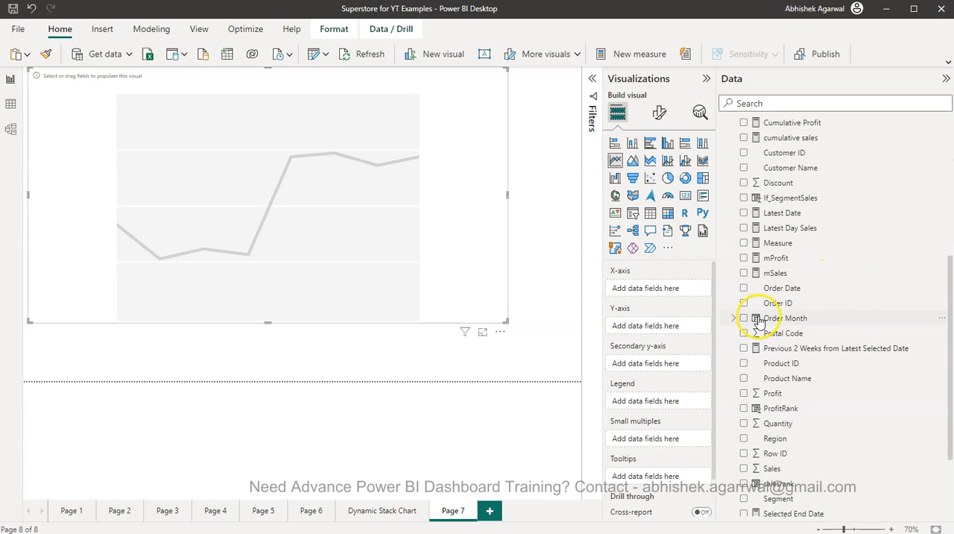
click(742, 317)
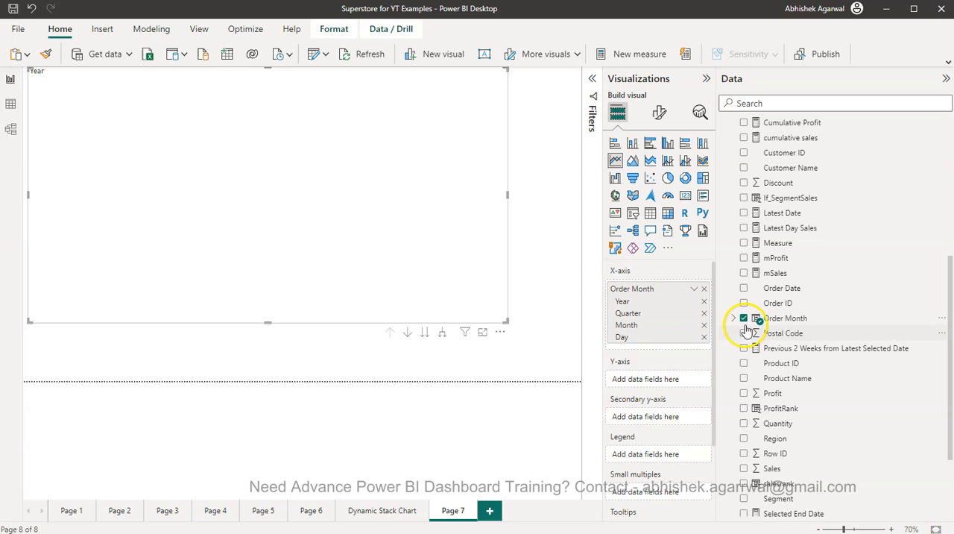
click(733, 317)
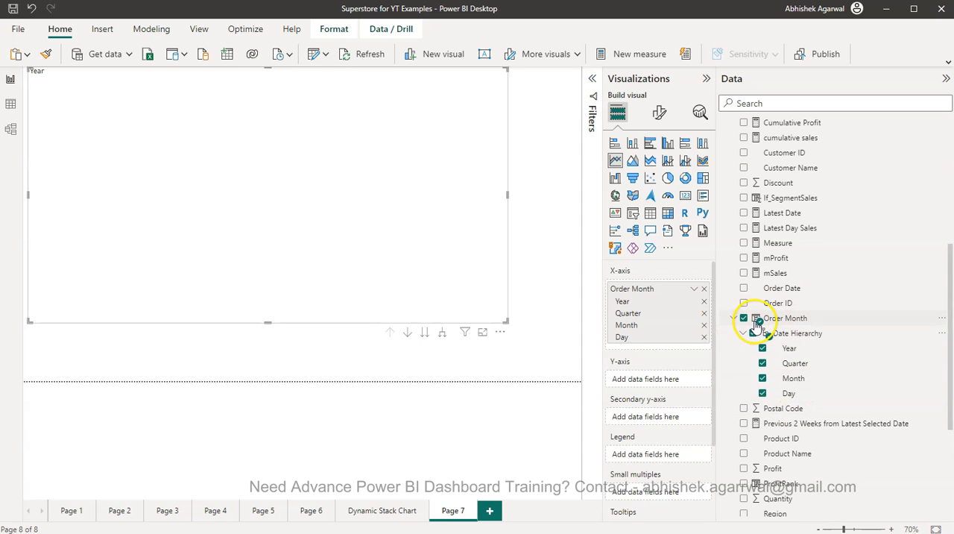
mouse_move(803, 364)
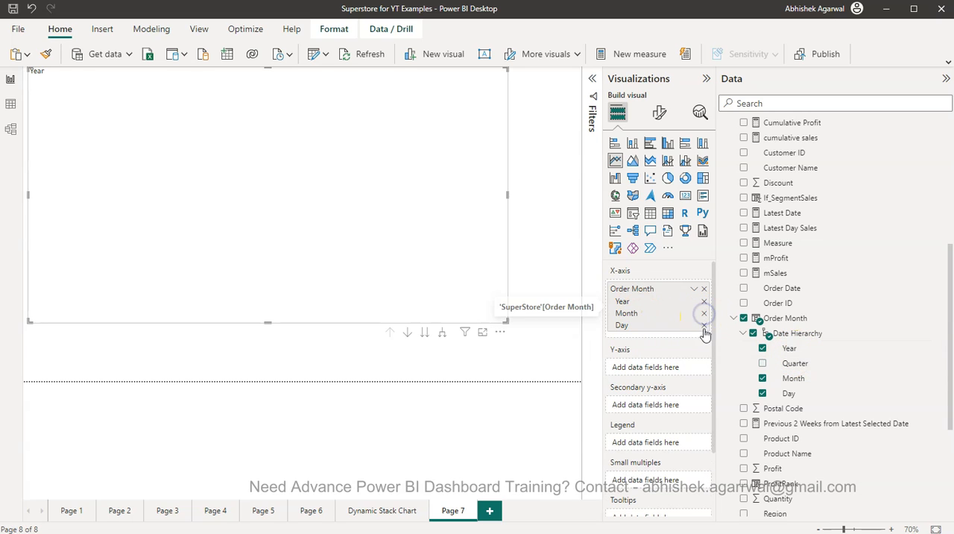
click(704, 323)
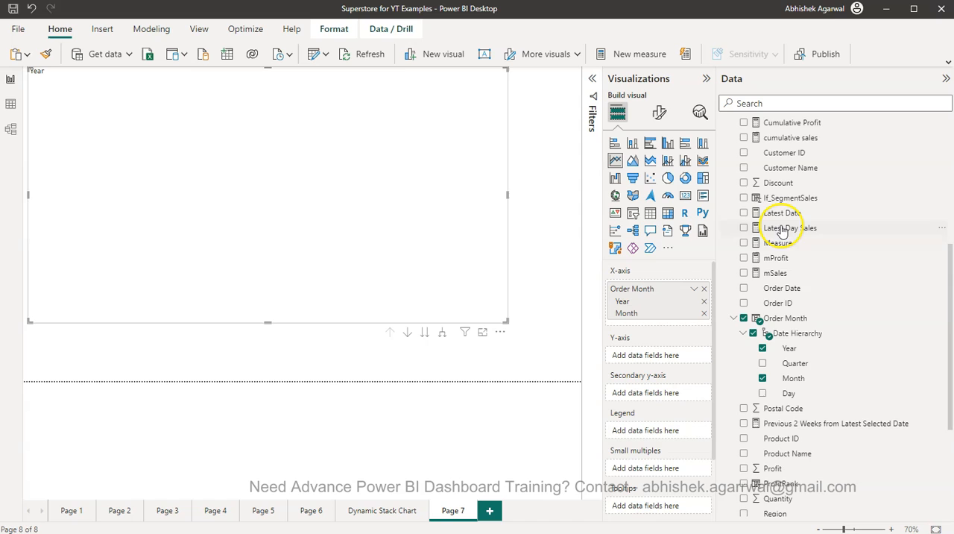
- Plot Sum of Sales and Sum of Profit lines, expanded down to Year and Month together
scroll(down, 3)
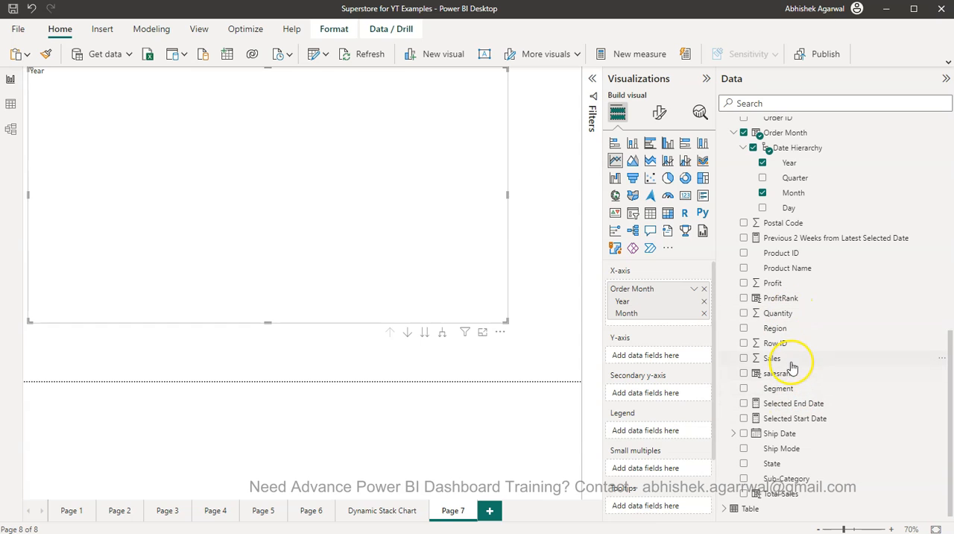
click(743, 358)
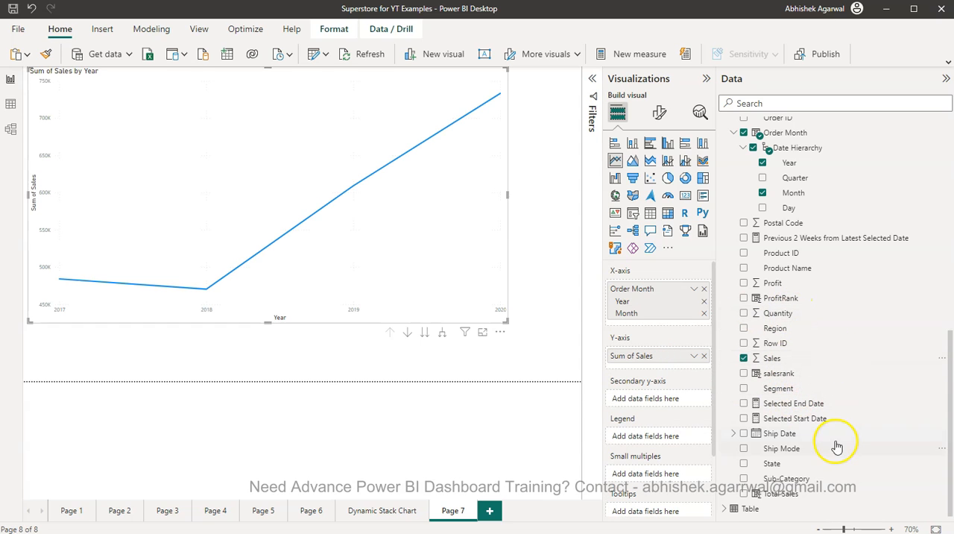
mouse_move(789, 492)
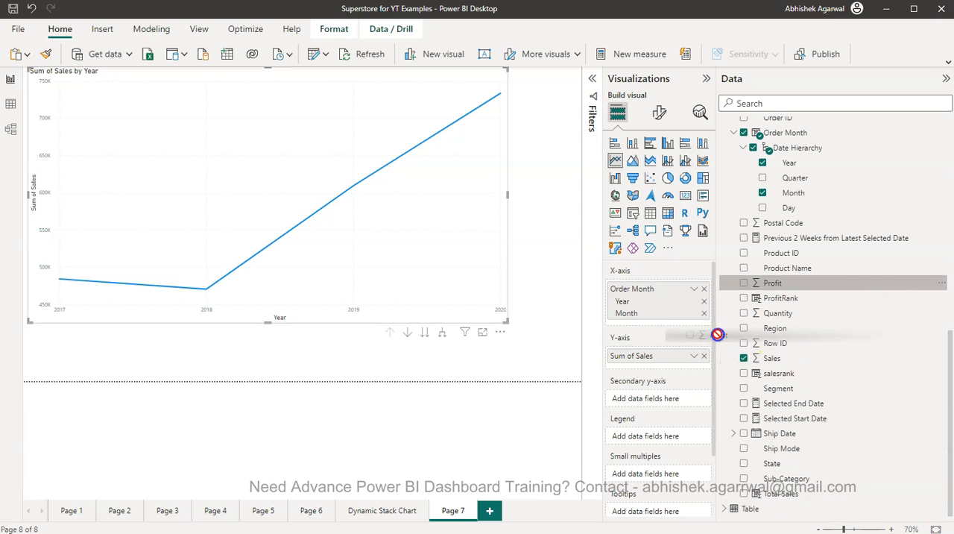
click(742, 283)
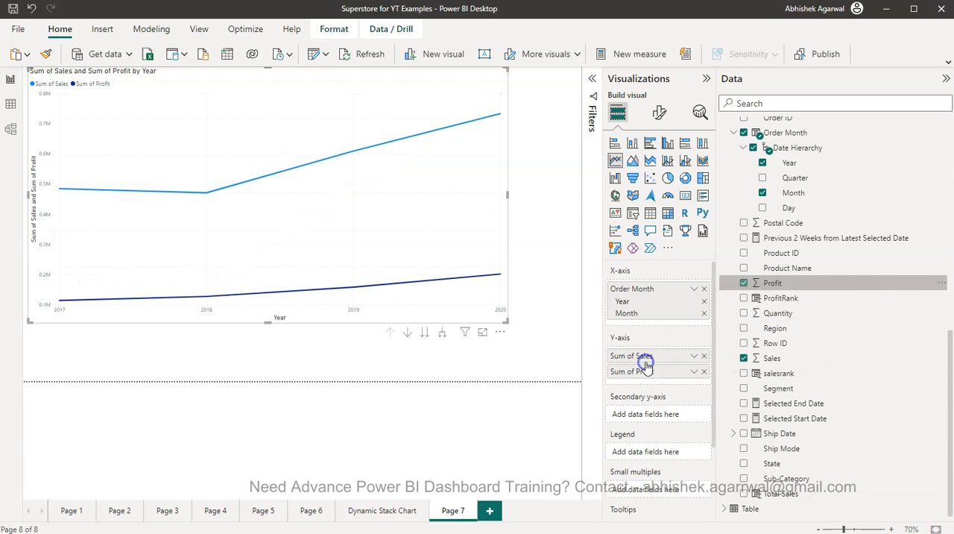
mouse_move(685, 395)
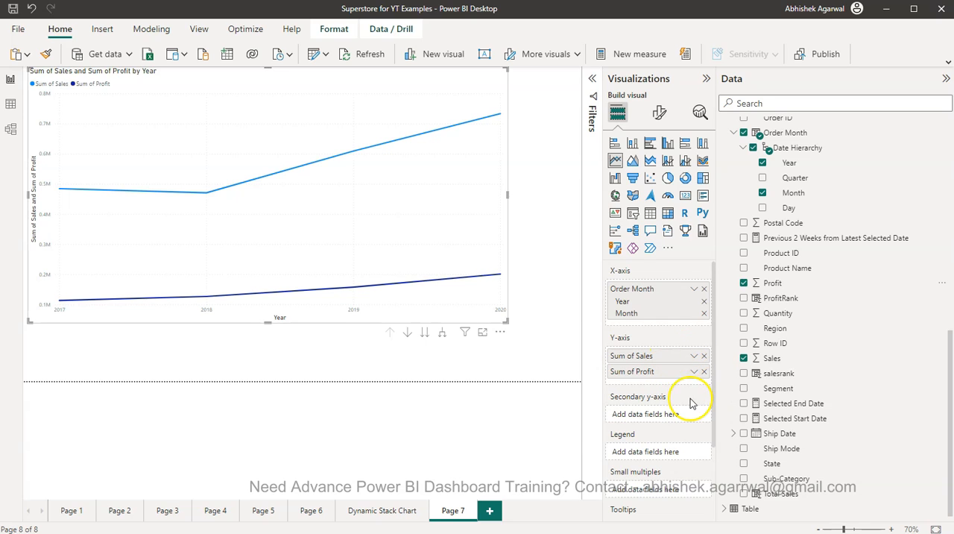
mouse_move(633, 388)
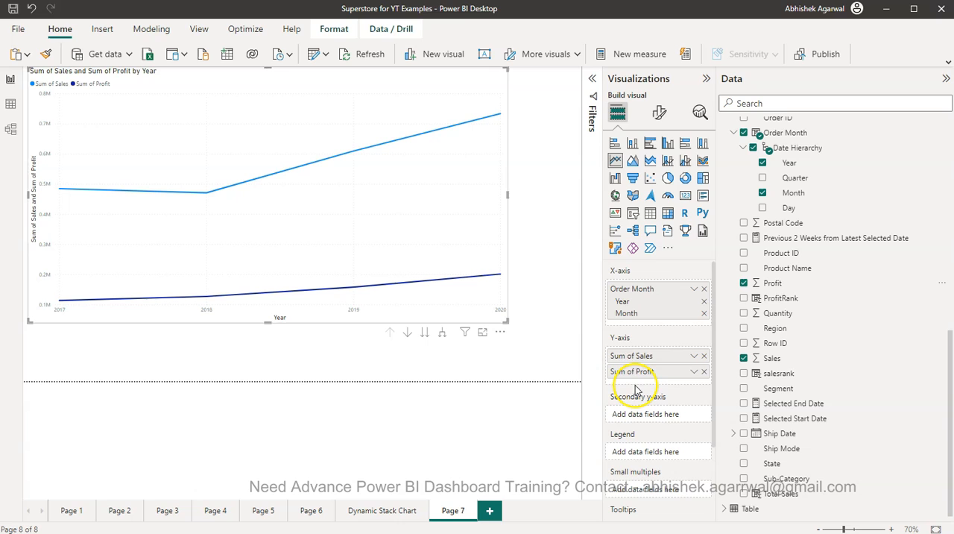
mouse_move(649, 355)
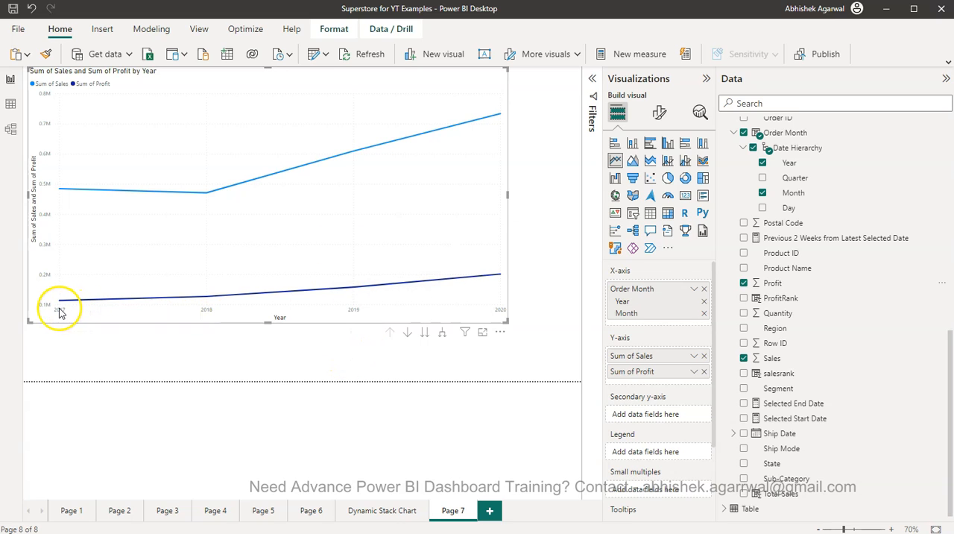
mouse_move(668, 335)
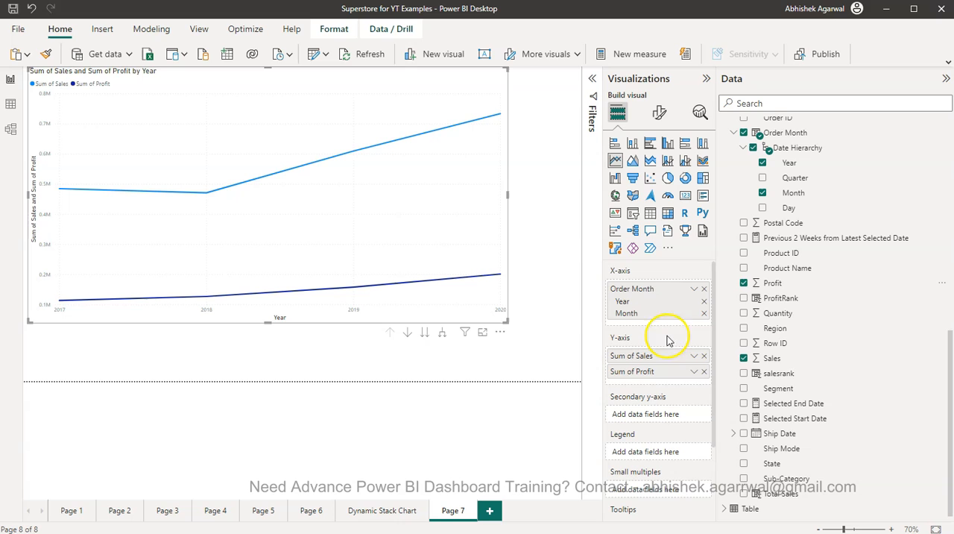
mouse_move(674, 313)
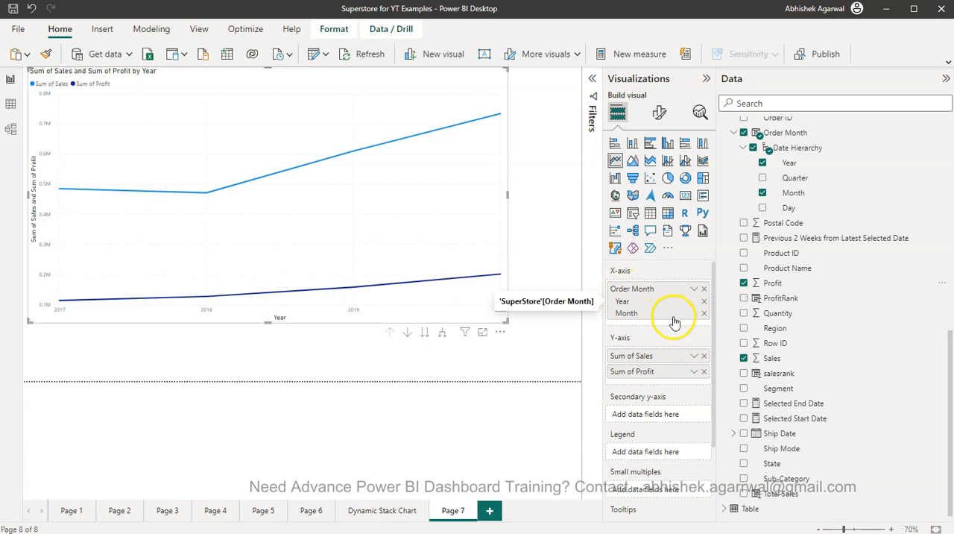
mouse_move(382, 223)
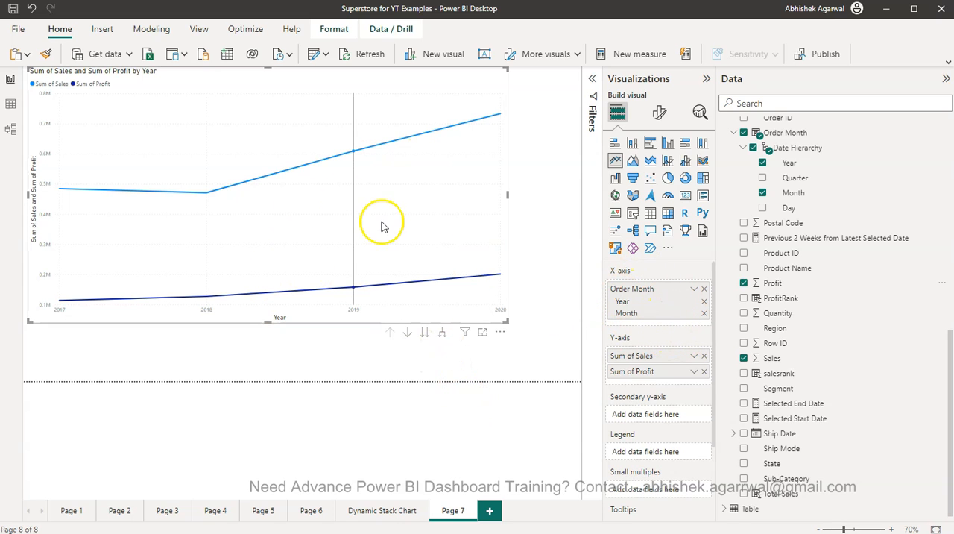
mouse_move(442, 331)
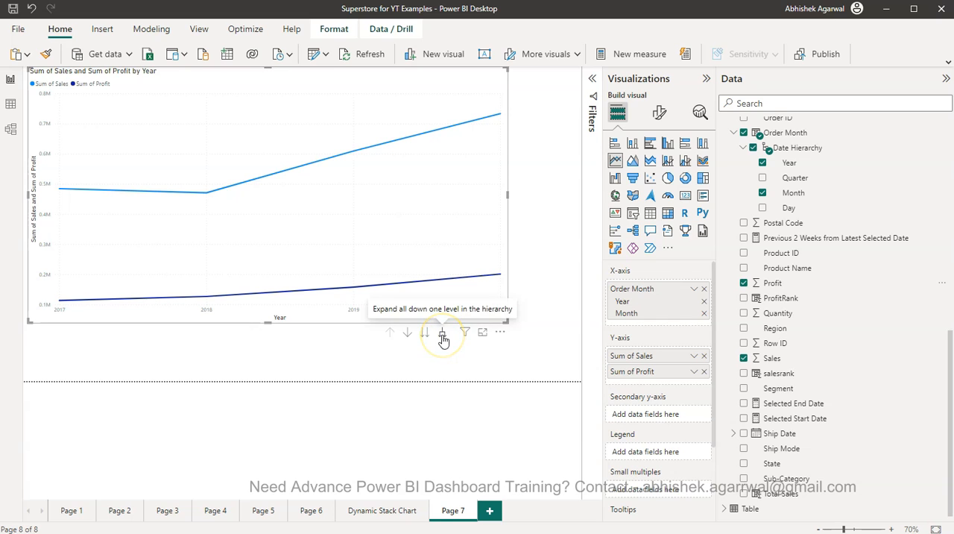
click(441, 331)
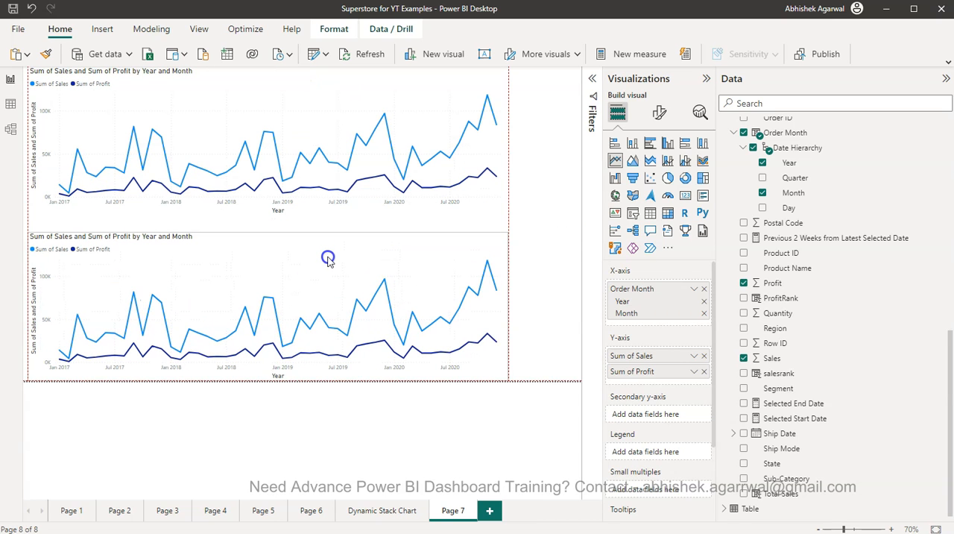
- On the copied chart, drop Profit and split Sum of Sales into Category lines via the Legend
click(328, 256)
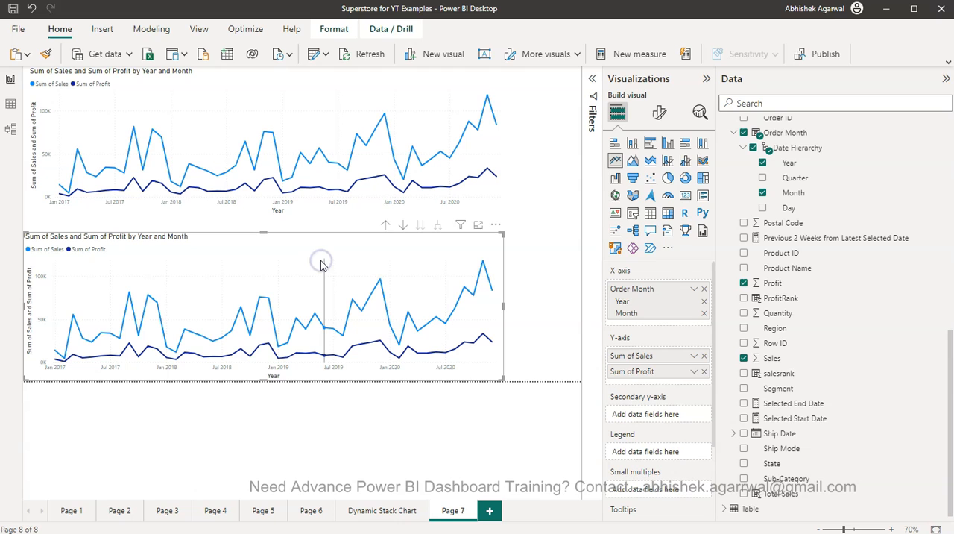
click(703, 371)
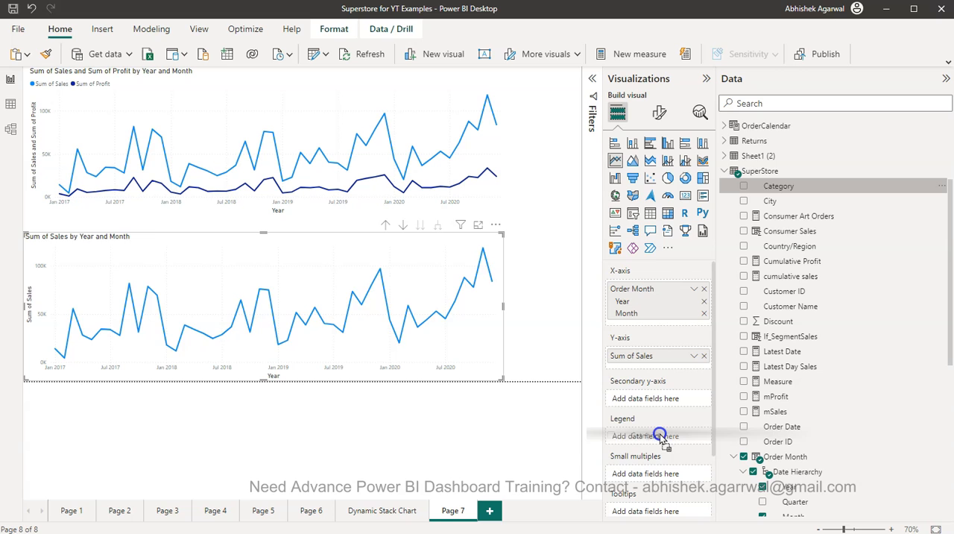
click(743, 185)
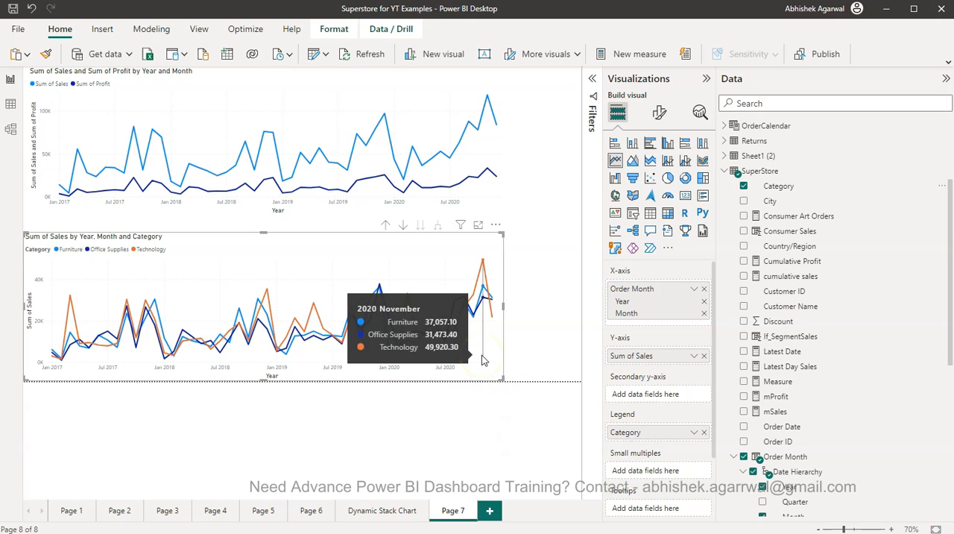
mouse_move(585, 427)
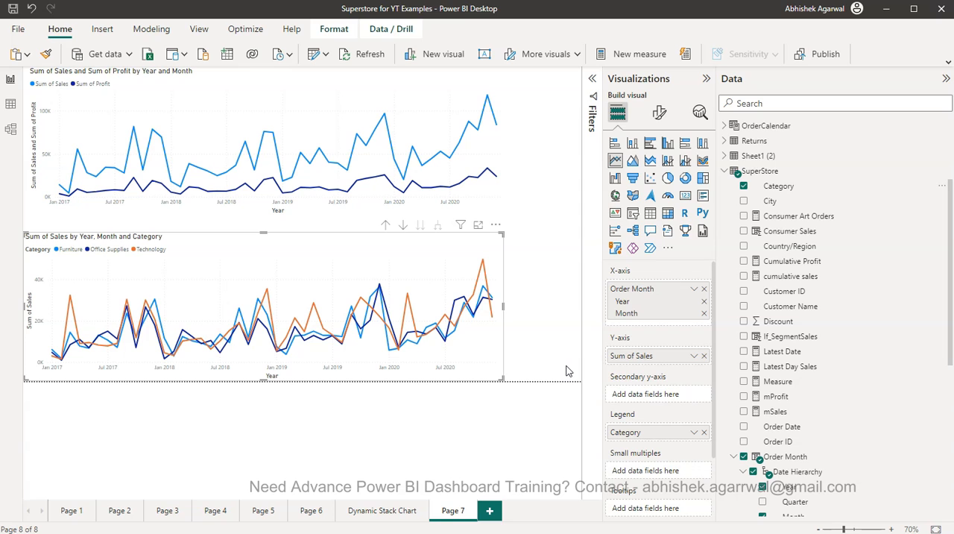
mouse_move(498, 360)
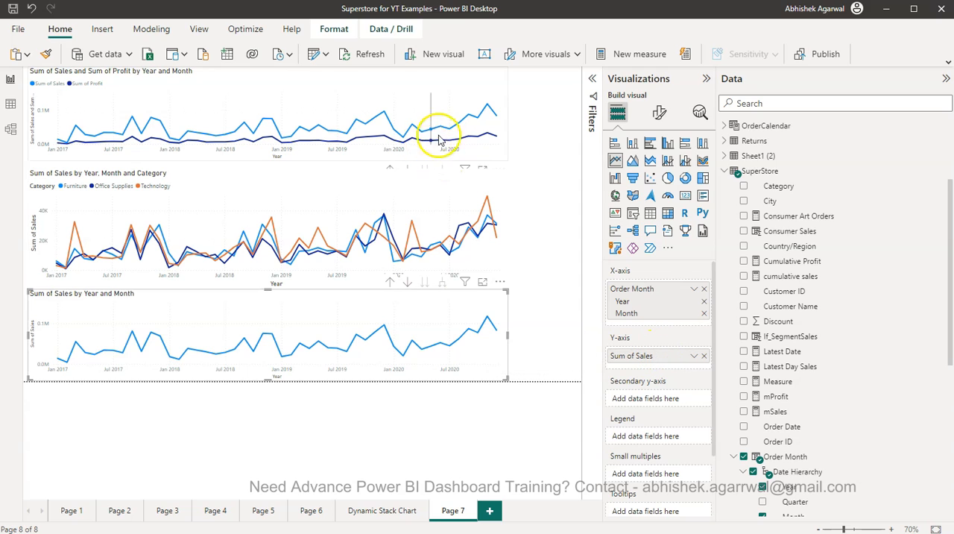
mouse_move(469, 137)
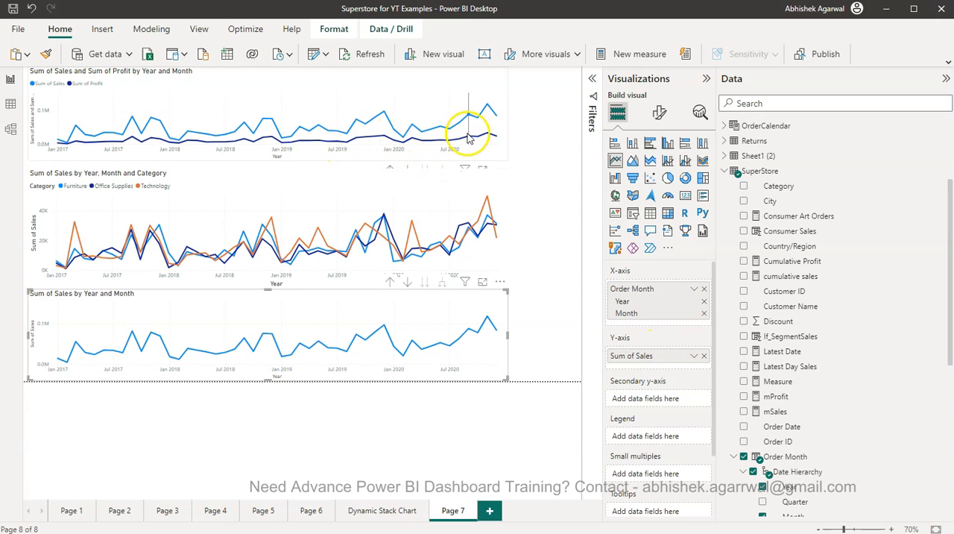
mouse_move(484, 141)
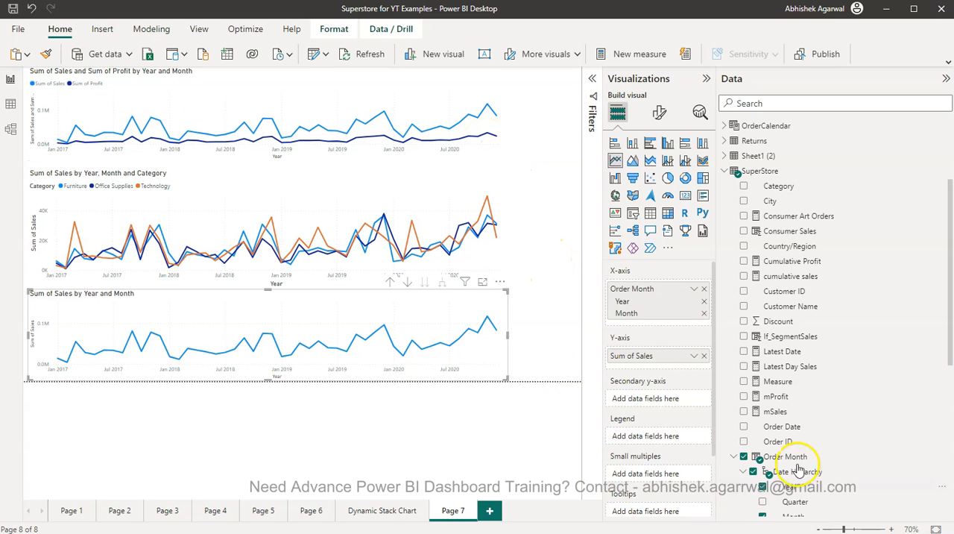
- Move Sum of Profit onto the third chart's secondary y-axis beside Sum of Sales
scroll(down, 3)
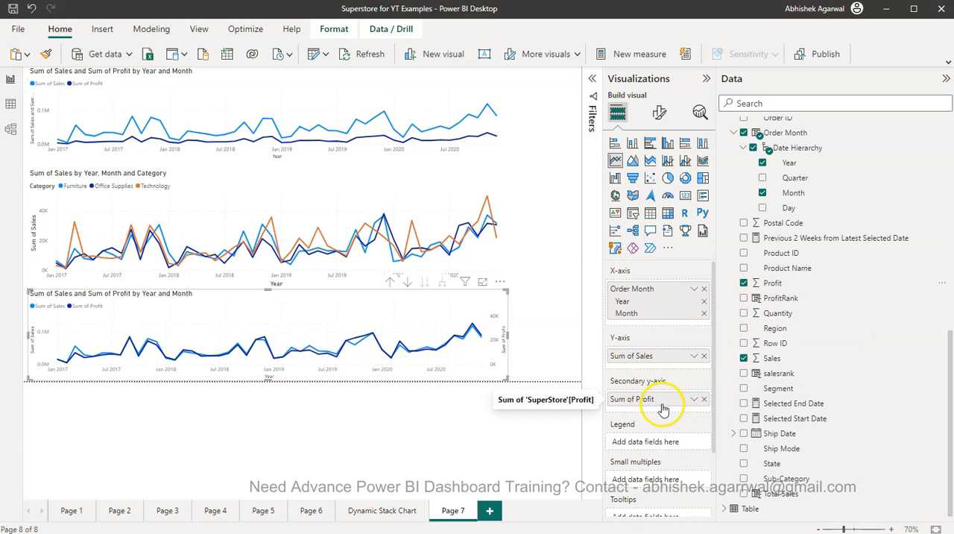
mouse_move(105, 366)
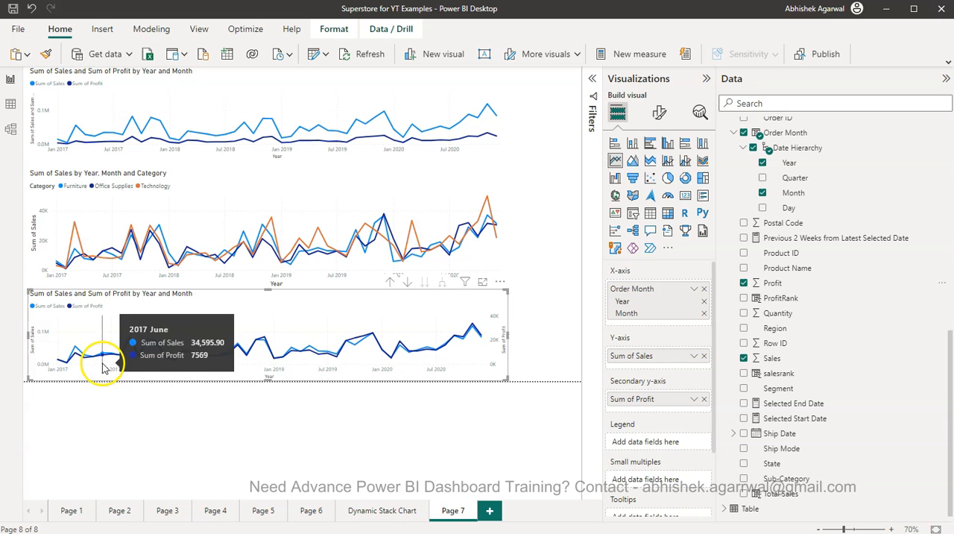
mouse_move(480, 310)
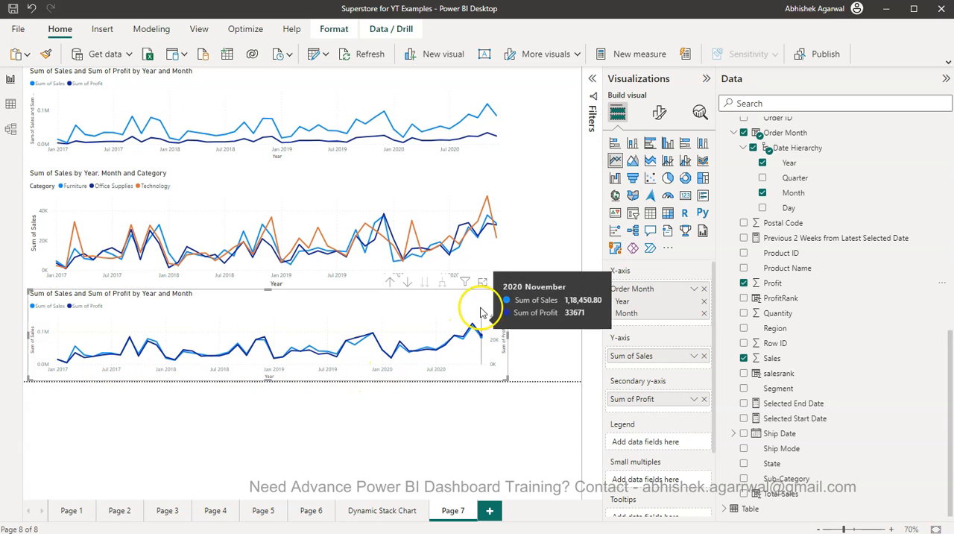
mouse_move(483, 281)
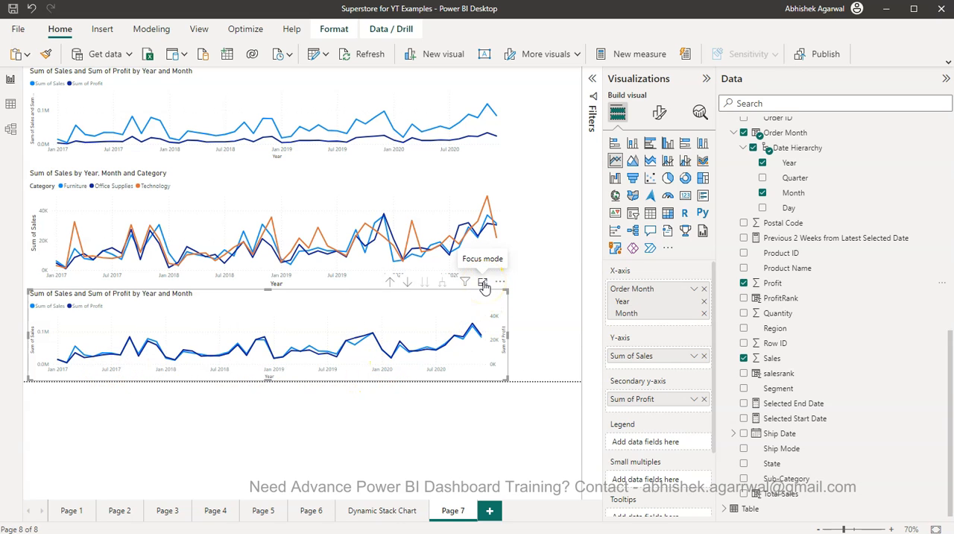
click(483, 283)
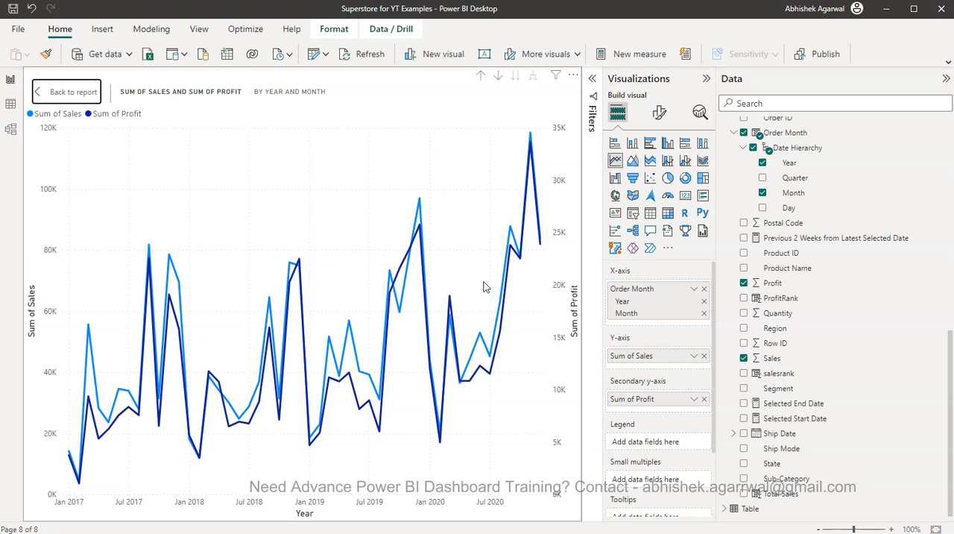
mouse_move(379, 370)
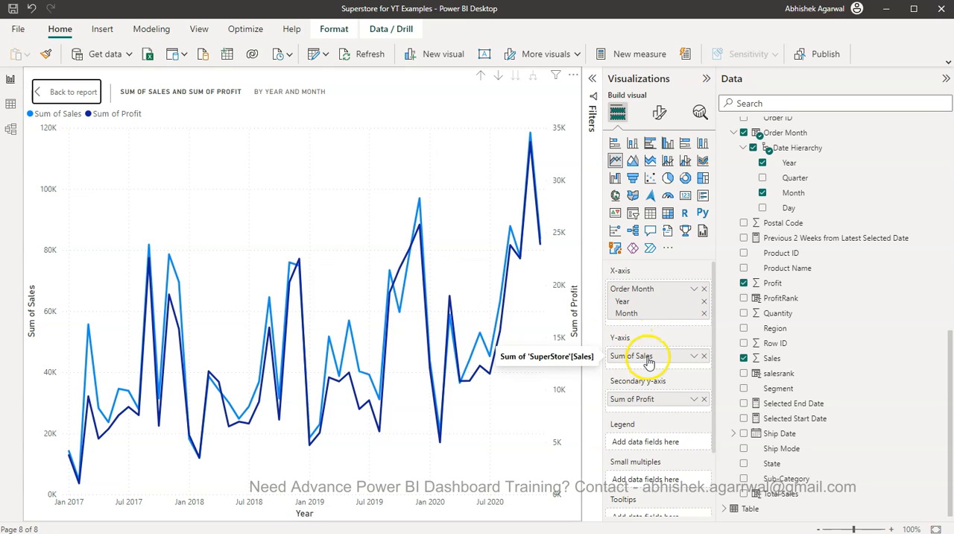
mouse_move(47, 351)
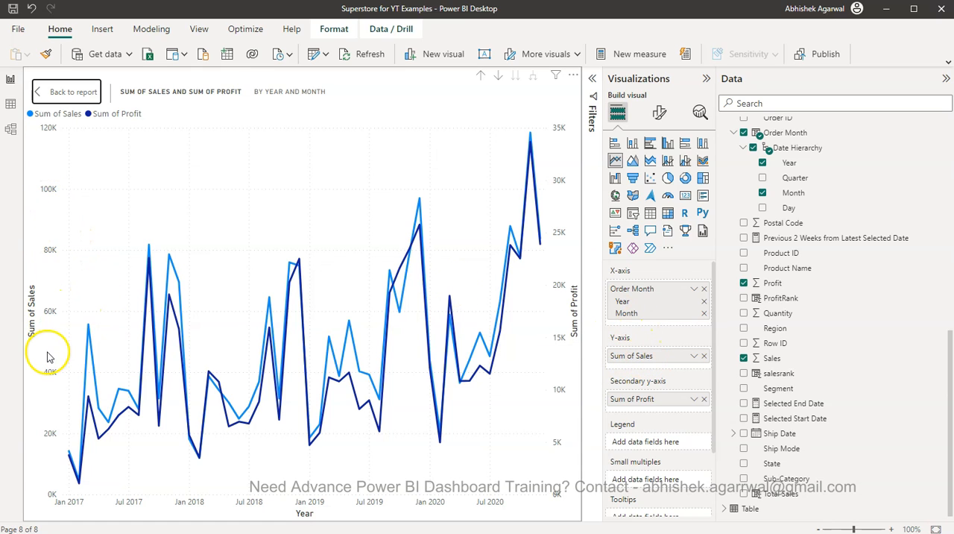
mouse_move(52, 450)
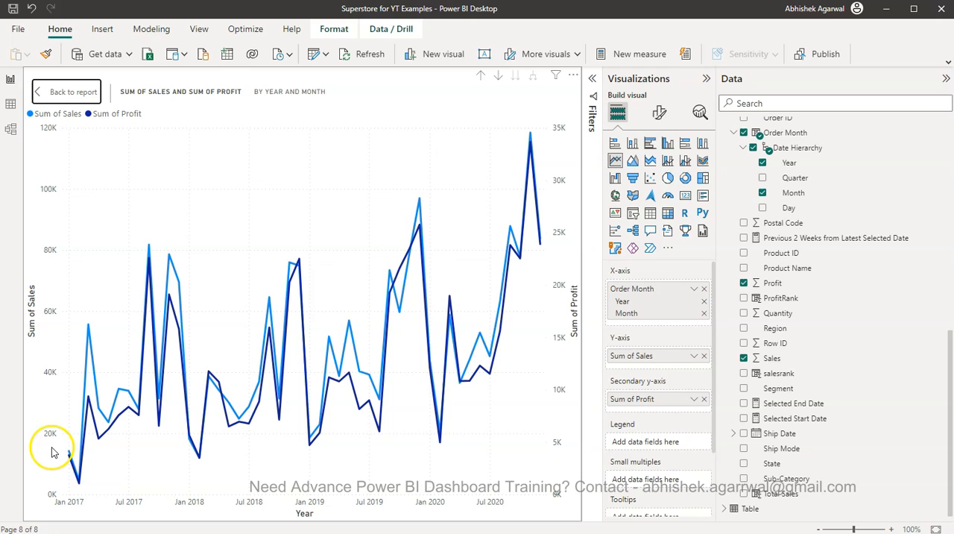
mouse_move(59, 495)
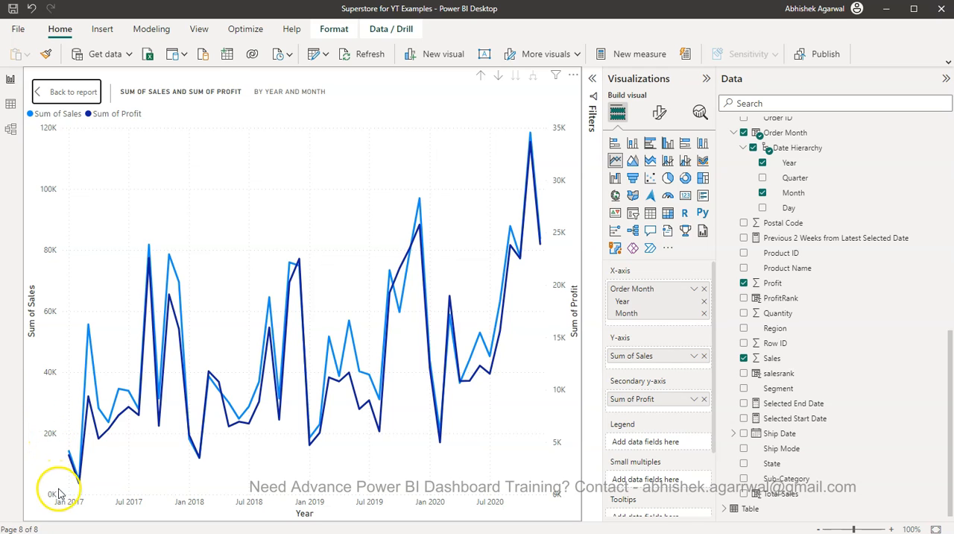
mouse_move(62, 289)
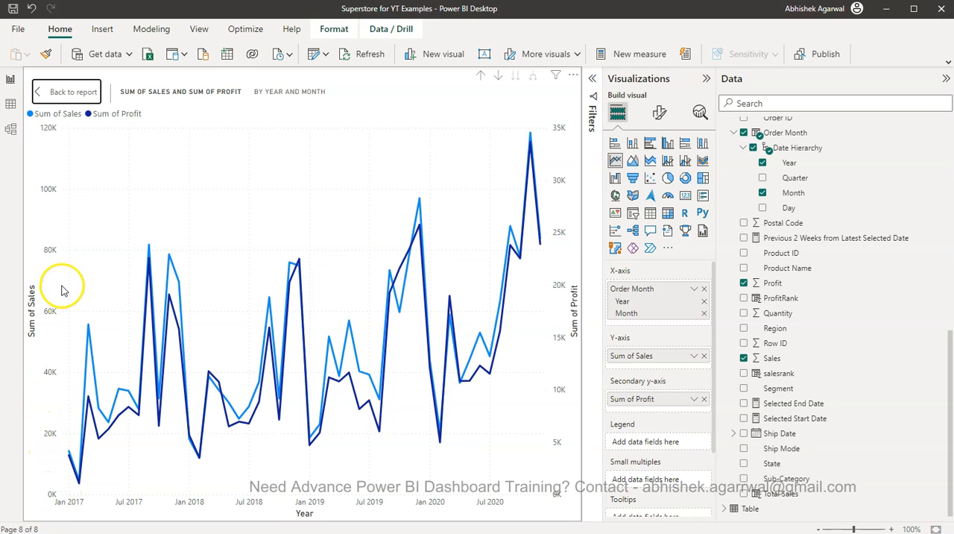
mouse_move(563, 345)
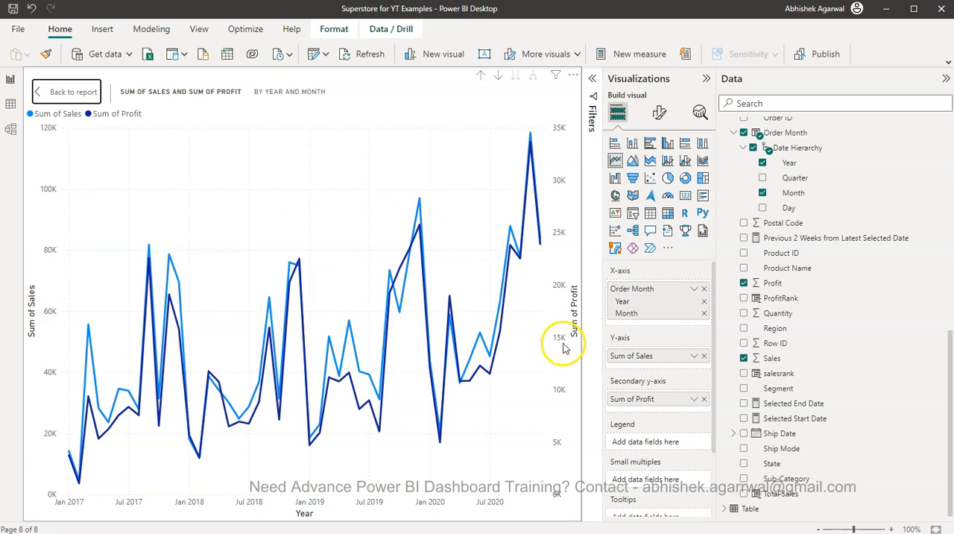
mouse_move(561, 501)
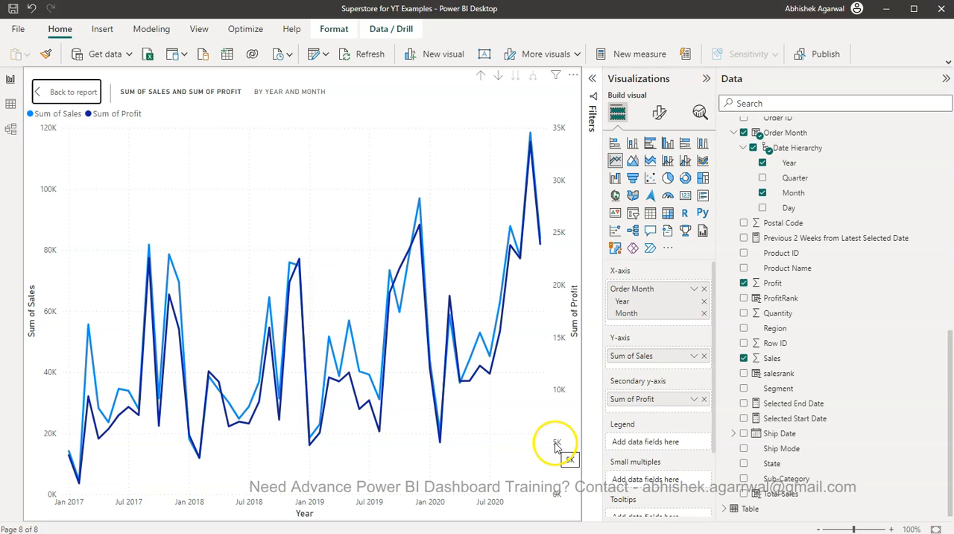
mouse_move(559, 289)
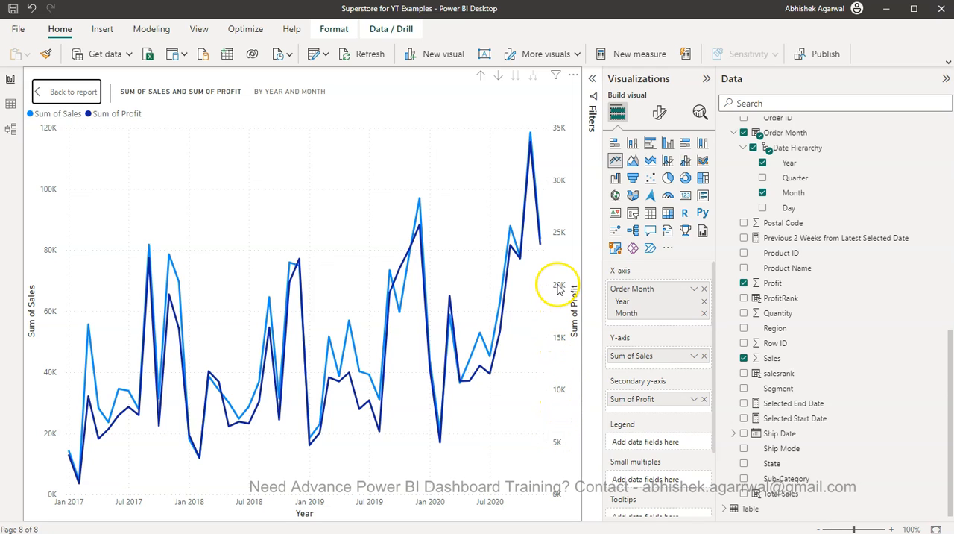
mouse_move(57, 440)
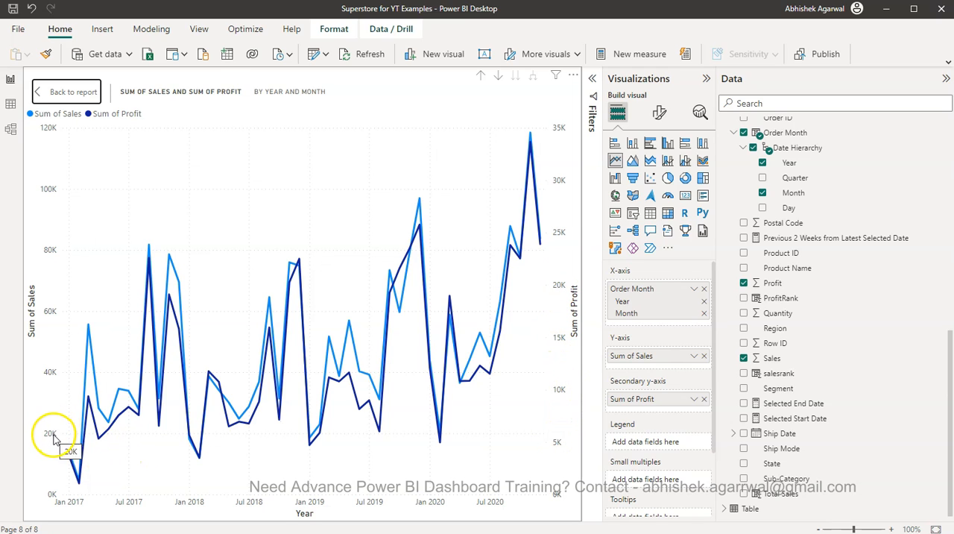
mouse_move(366, 465)
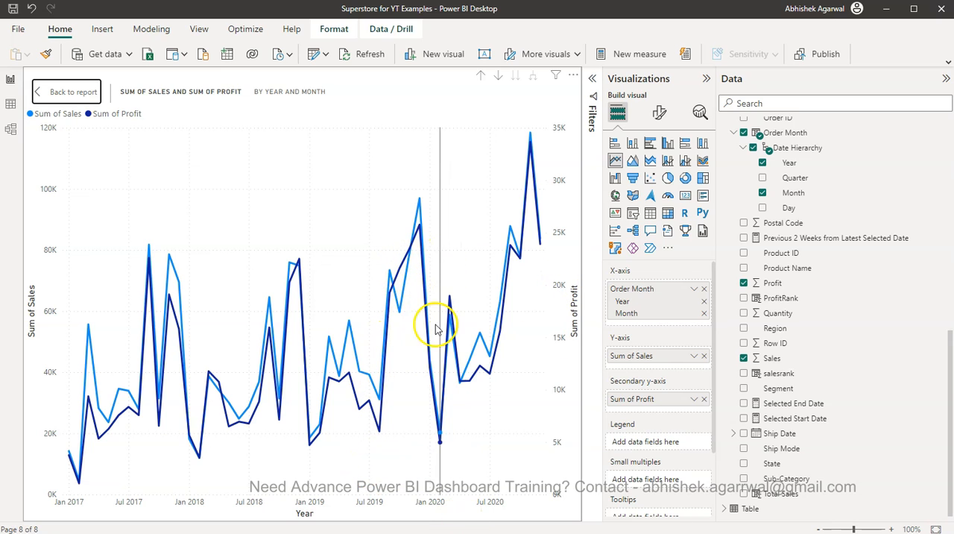
mouse_move(510, 370)
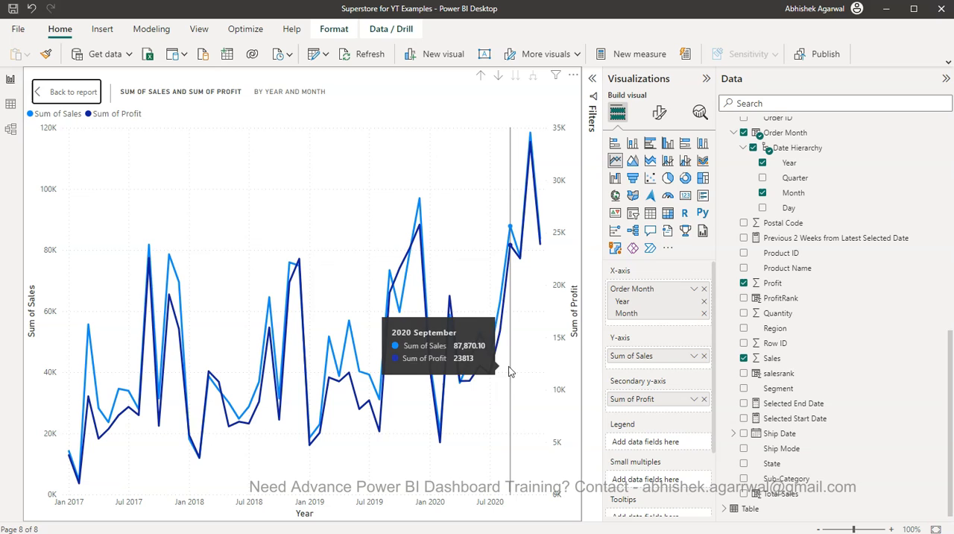
mouse_move(429, 242)
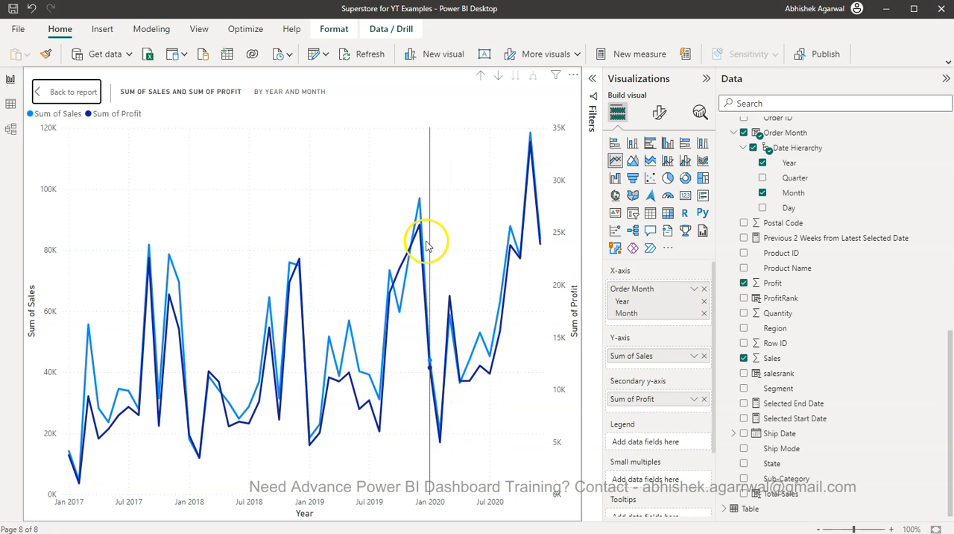
mouse_move(516, 370)
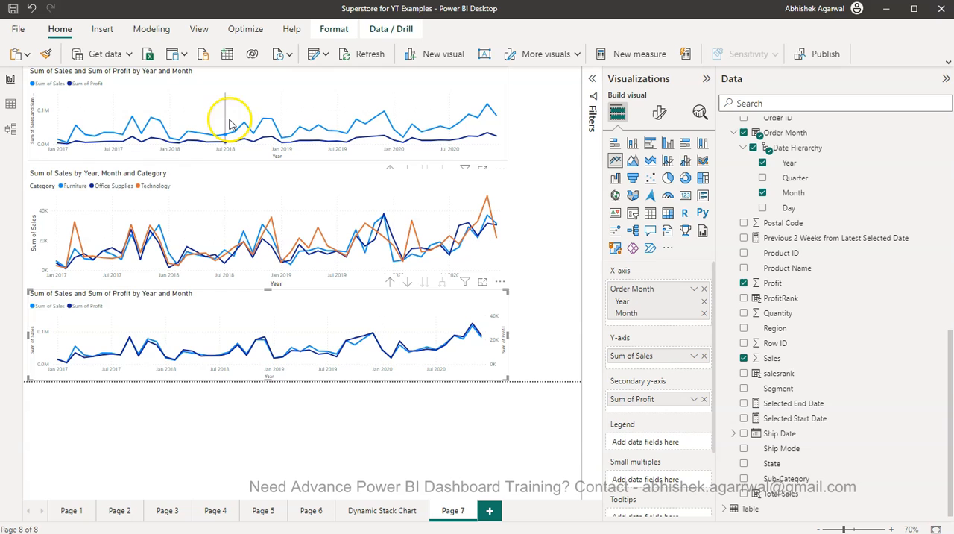
mouse_move(122, 144)
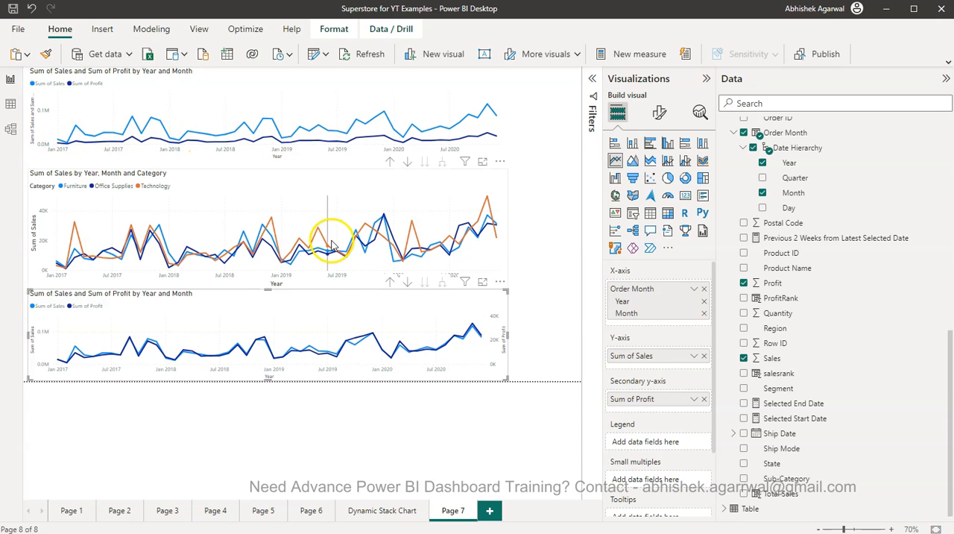
mouse_move(231, 372)
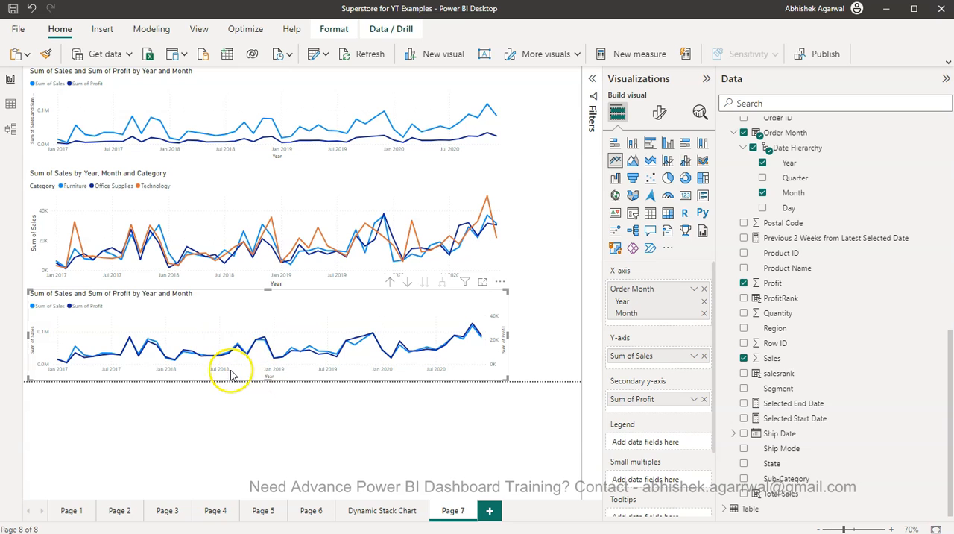
mouse_move(355, 341)
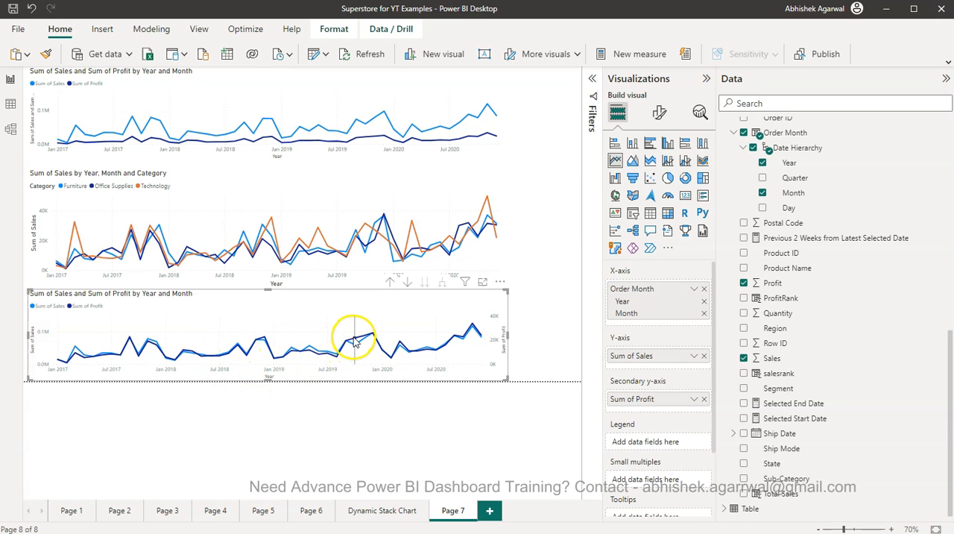
mouse_move(355, 350)
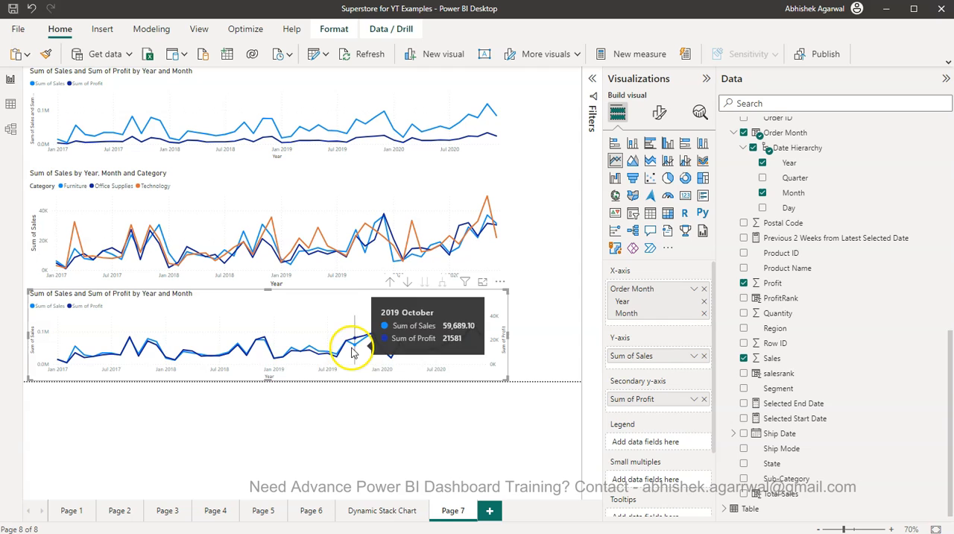
mouse_move(331, 351)
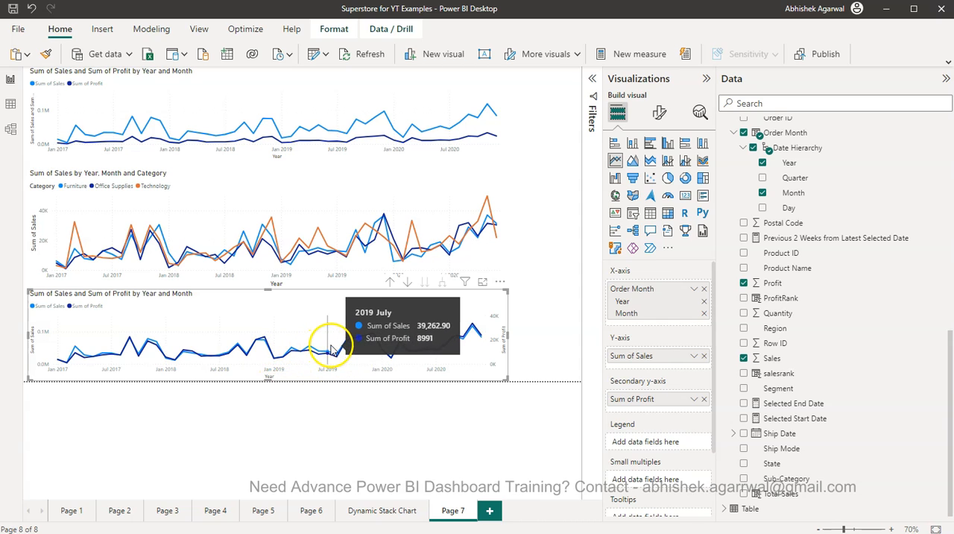
mouse_move(358, 342)
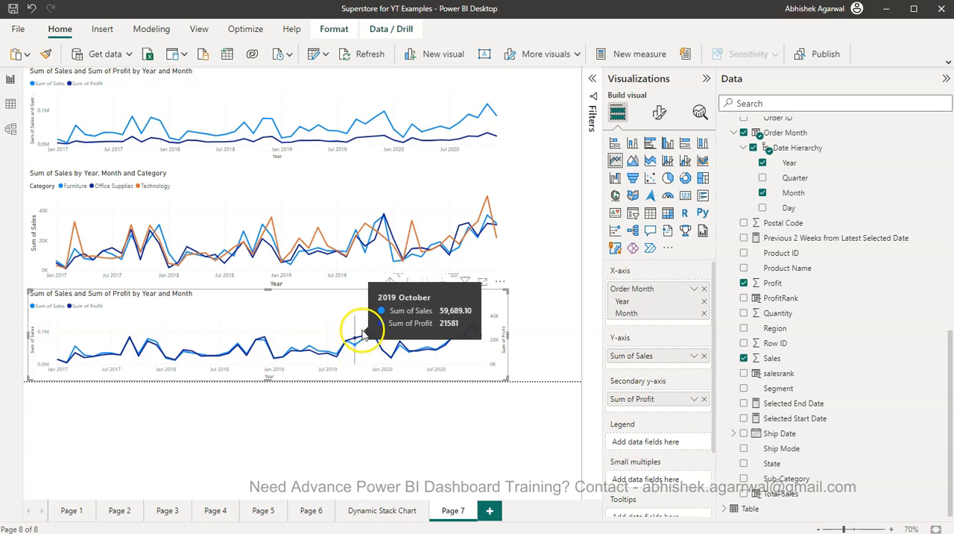
mouse_move(265, 345)
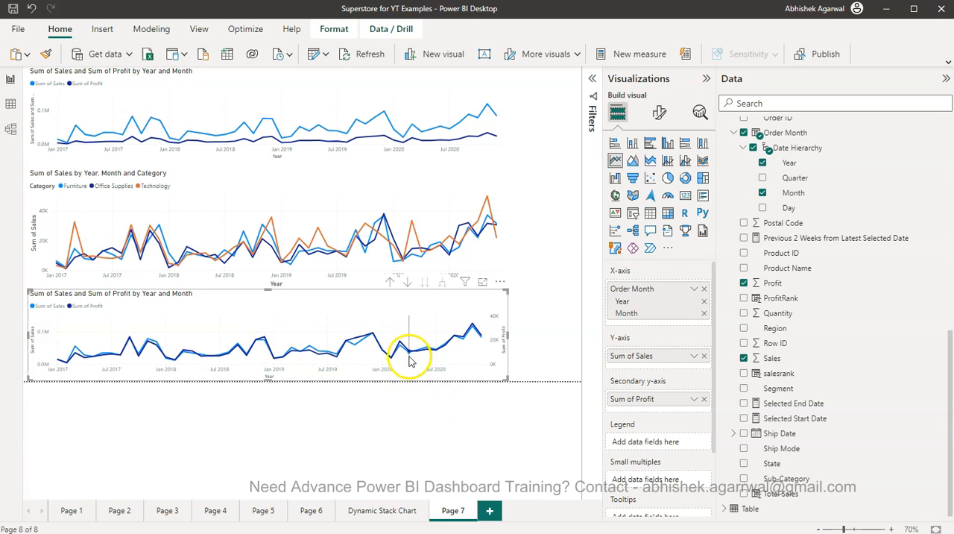
mouse_move(319, 378)
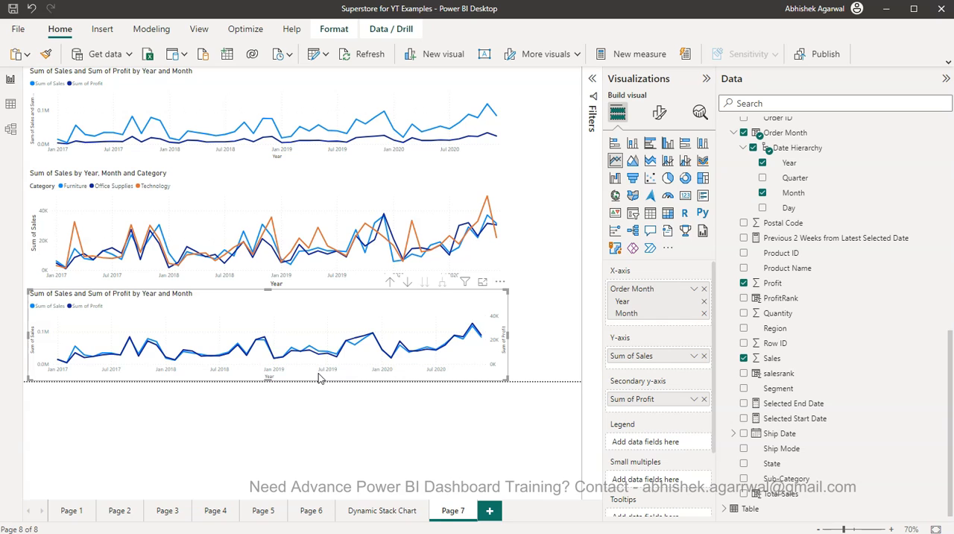
mouse_move(420, 307)
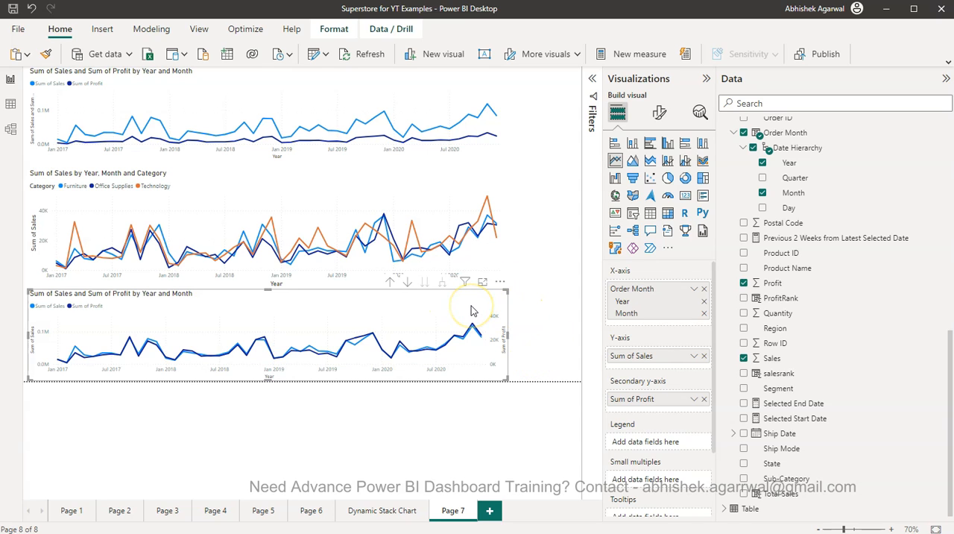
- On Page 8, drop Category into Small multiples for Furniture, Office Supplies and Technology panels
click(489, 510)
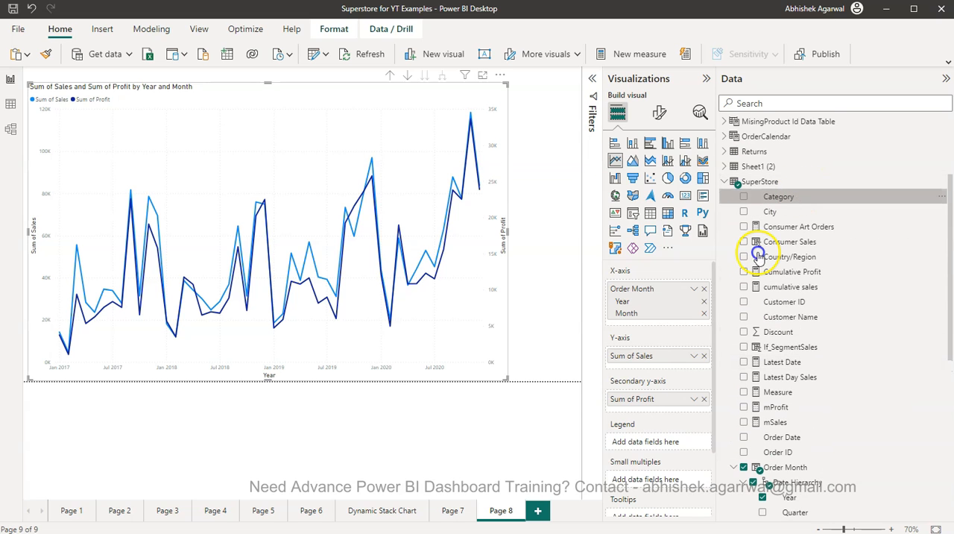
mouse_move(644, 442)
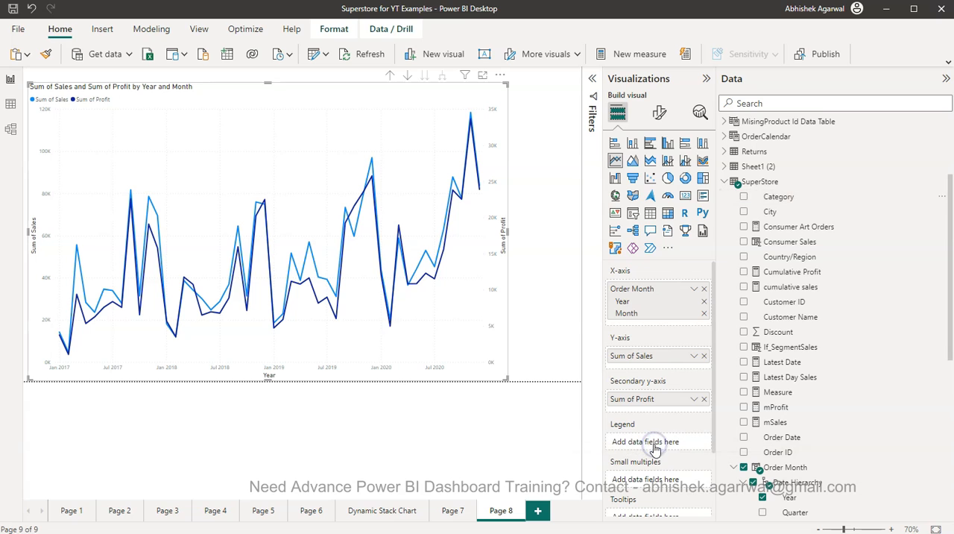
mouse_move(826, 181)
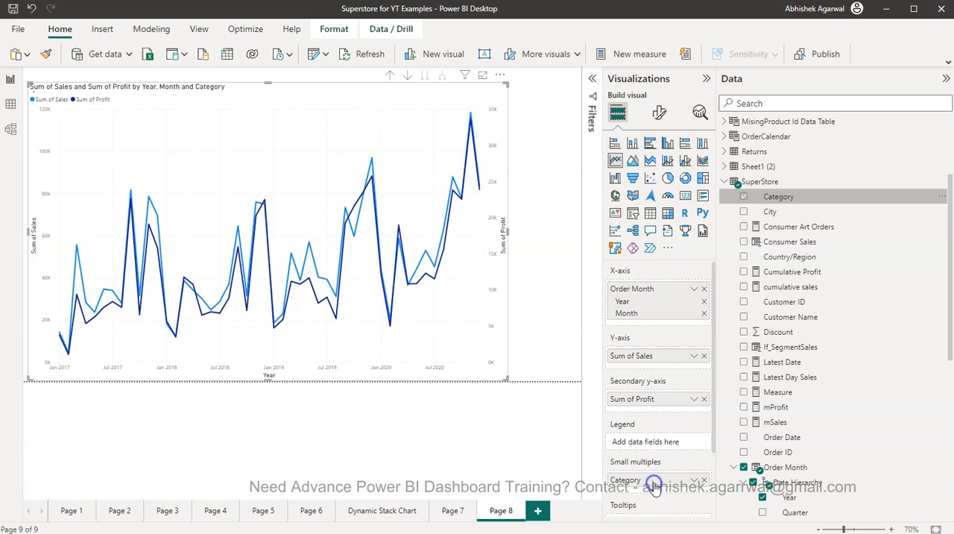
click(742, 197)
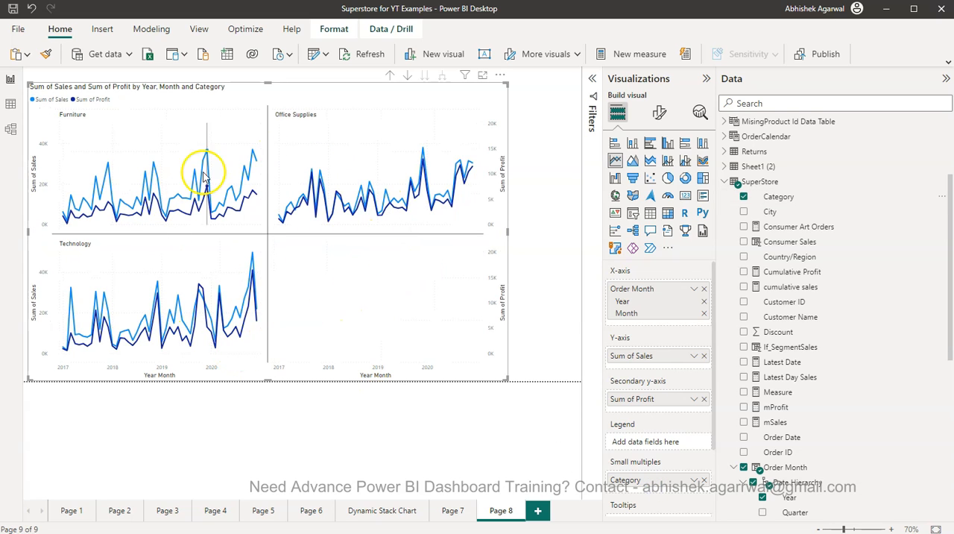
mouse_move(92, 132)
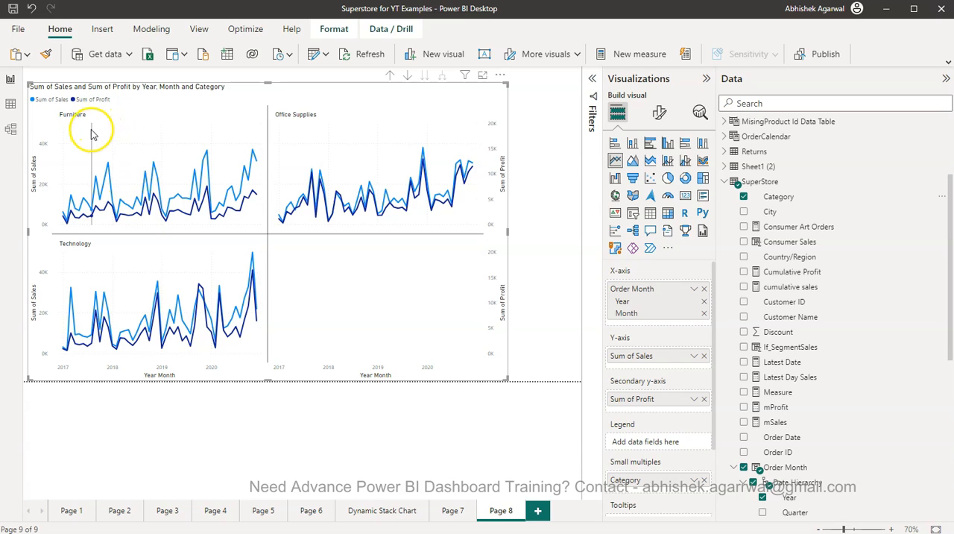
mouse_move(149, 123)
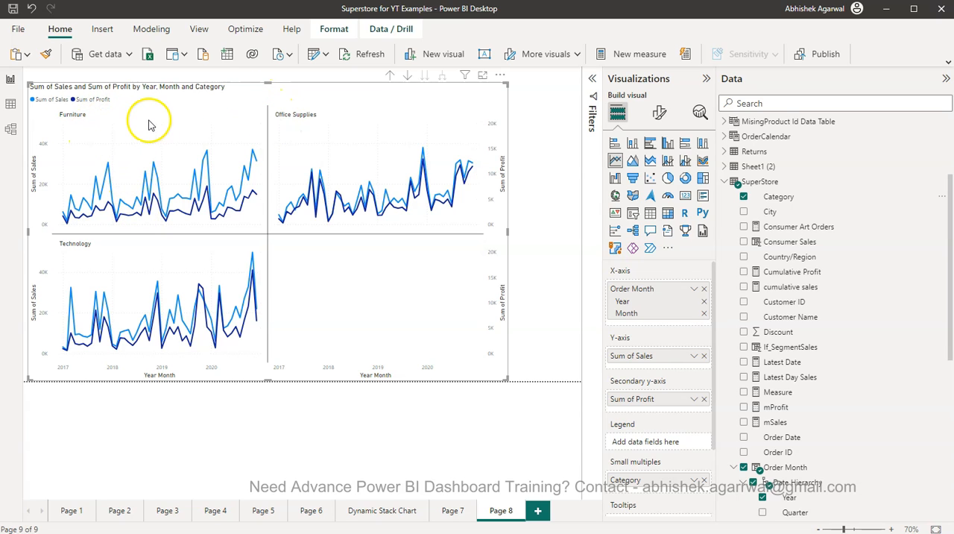
mouse_move(408, 374)
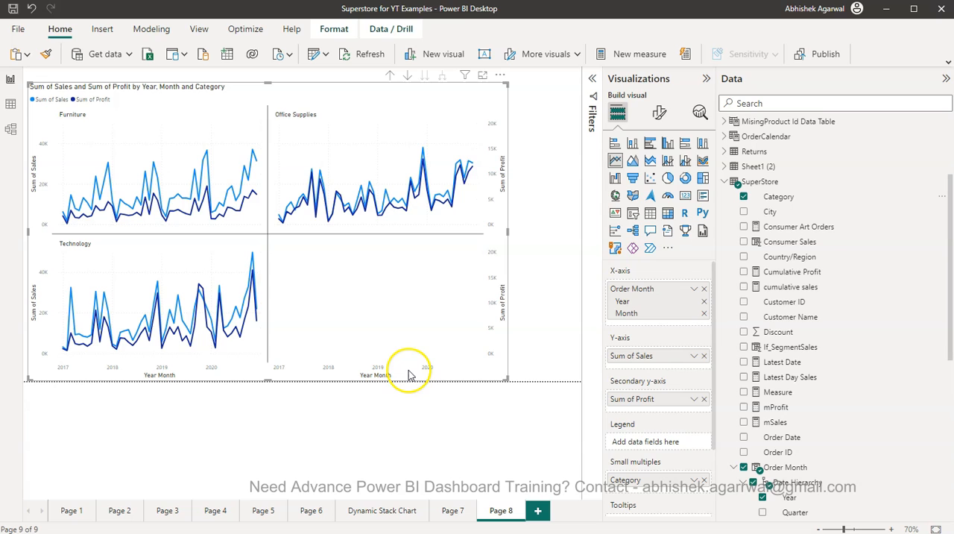
mouse_move(358, 224)
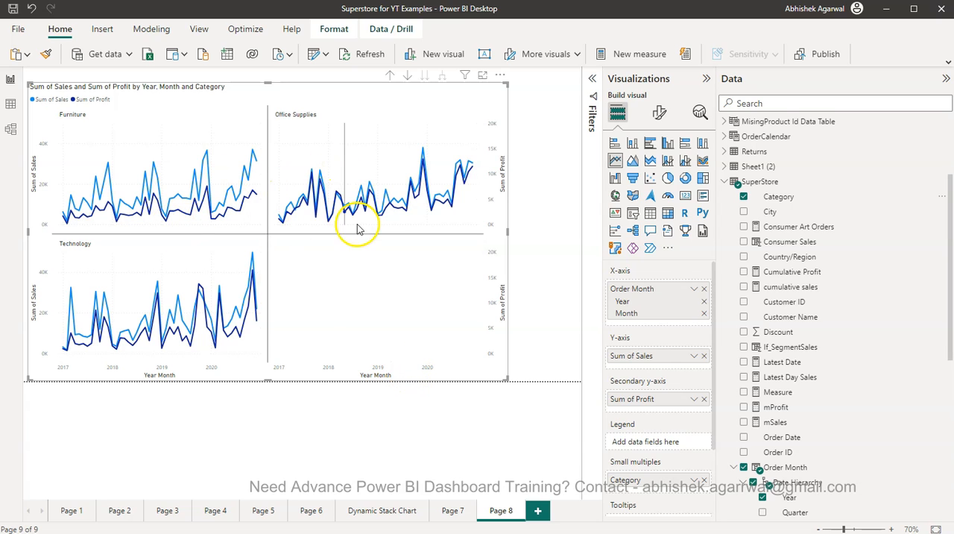
mouse_move(382, 351)
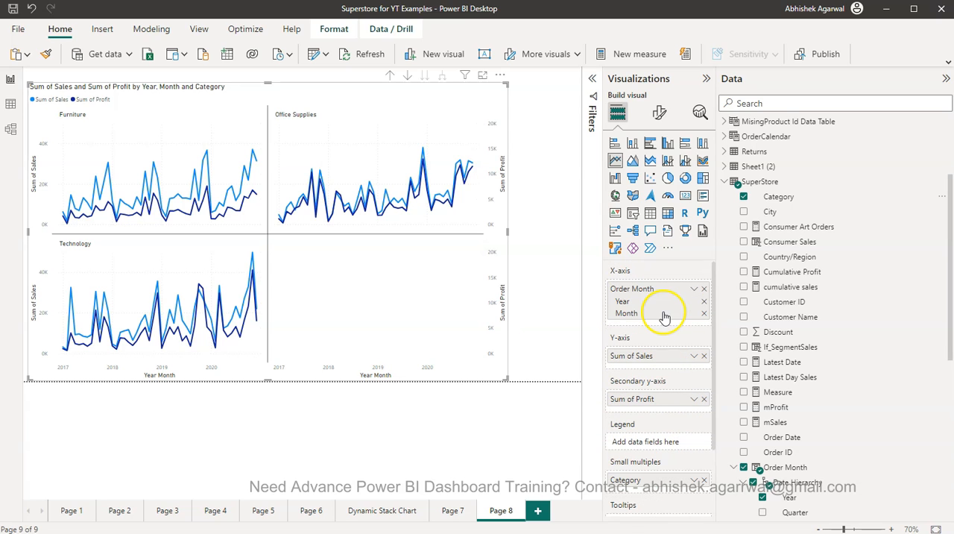
mouse_move(663, 313)
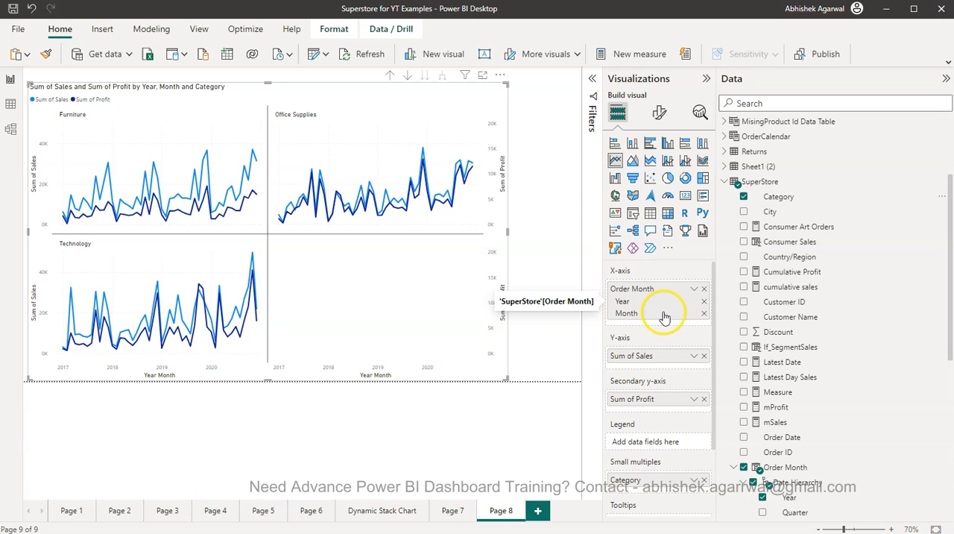